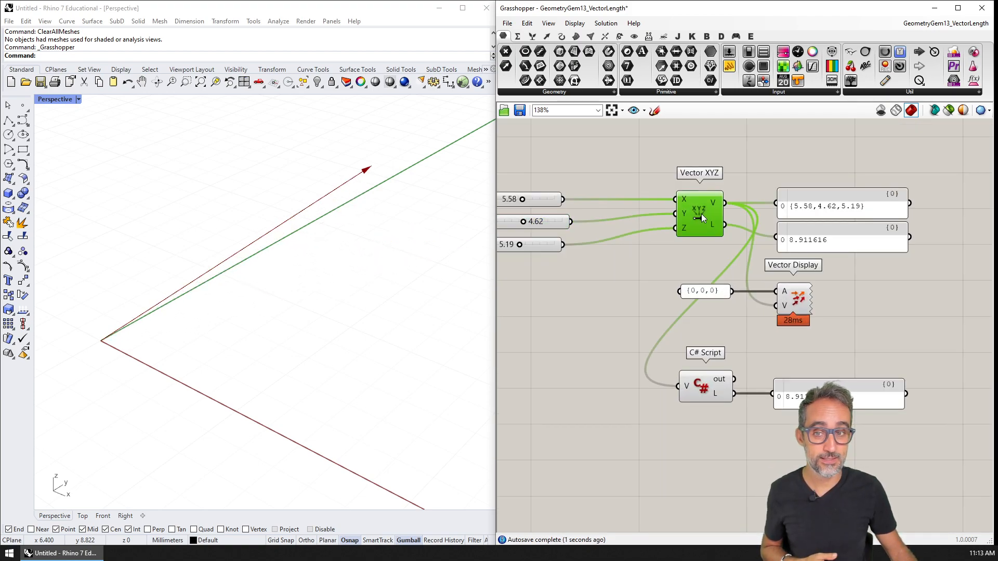
mouse_move(806, 248)
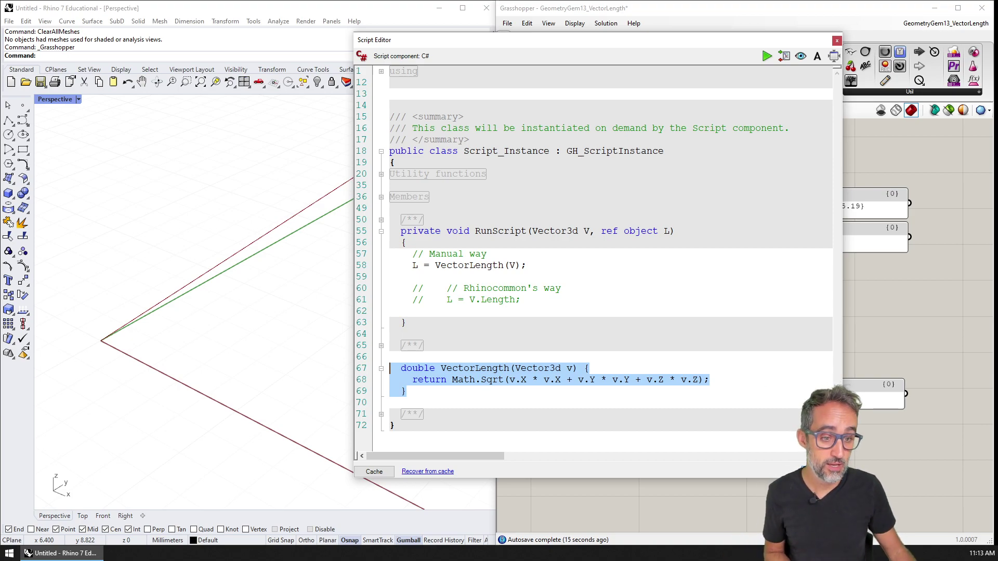
Step: Close the script editor and scroll to the vector sketch annotated with (0,0), (x,y) and L
click(836, 40)
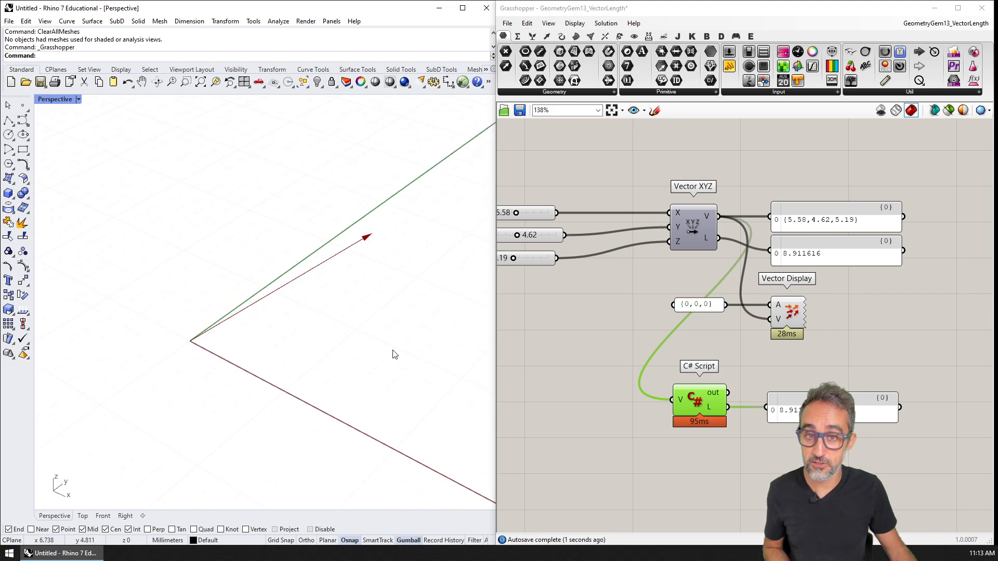
scroll(down, 3)
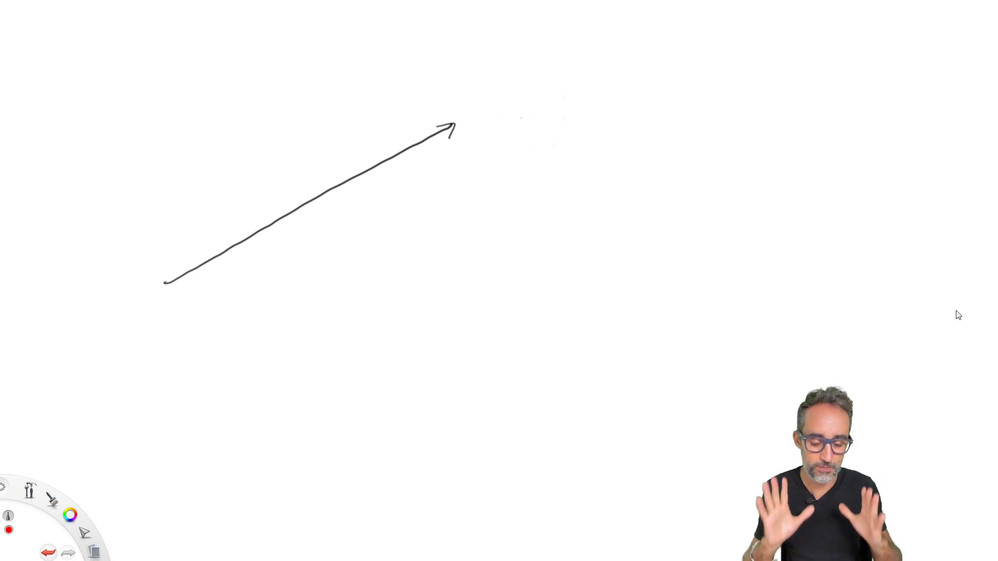
mouse_move(909, 260)
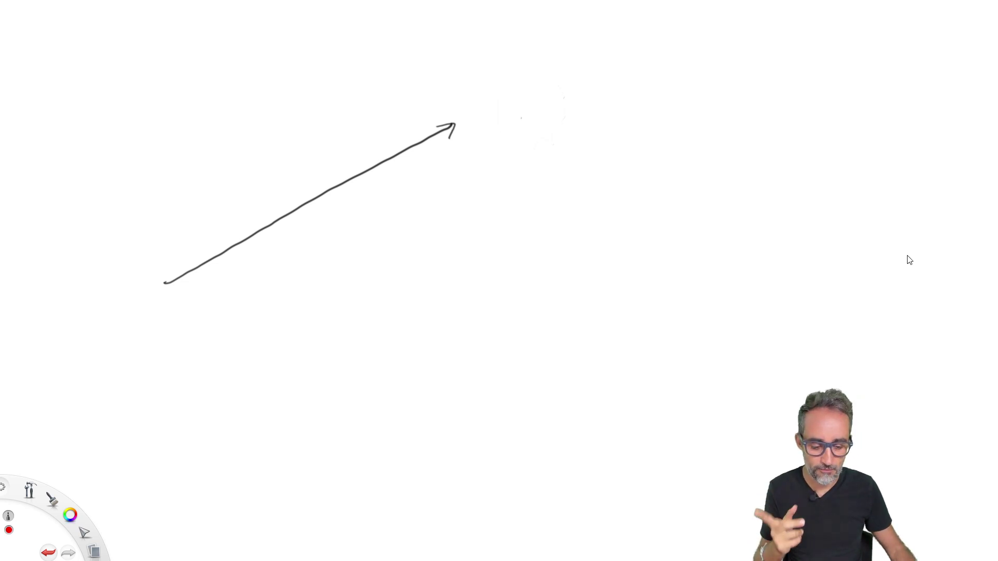
mouse_move(893, 283)
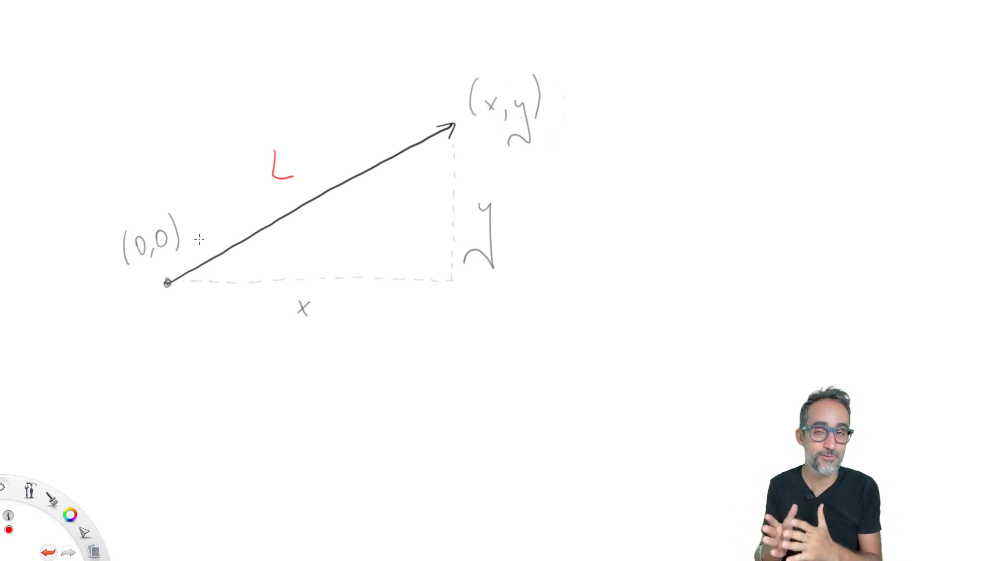
mouse_move(594, 205)
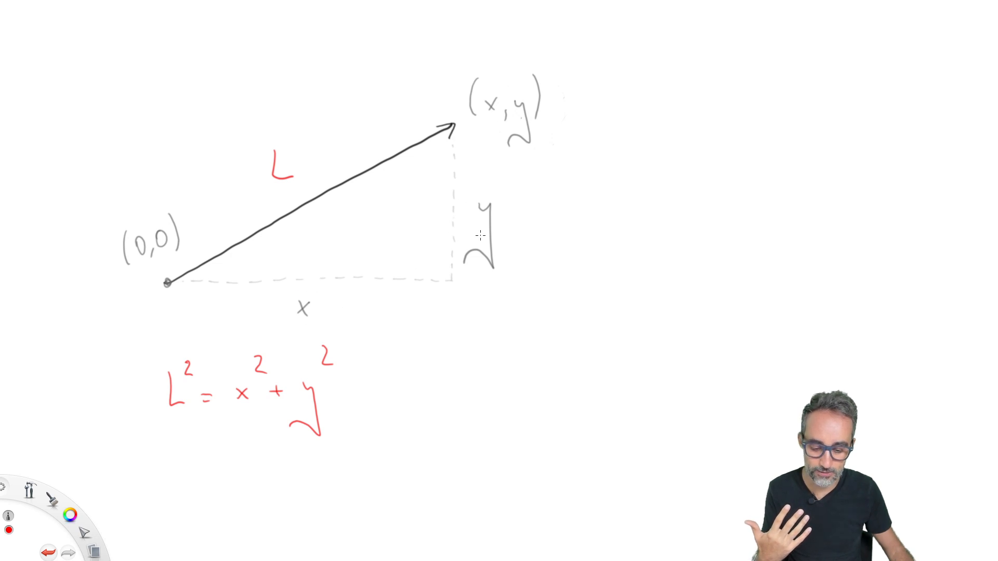
mouse_move(311, 399)
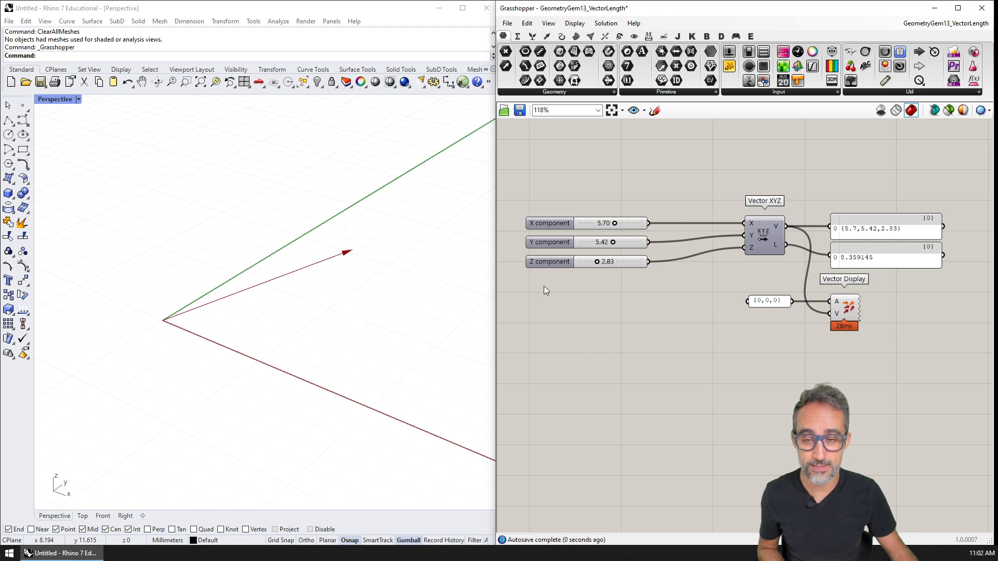
Step: Inspect the Vector XYZ setup on the canvas, reporting length 8.359145 with its displayed arrow
click(844, 308)
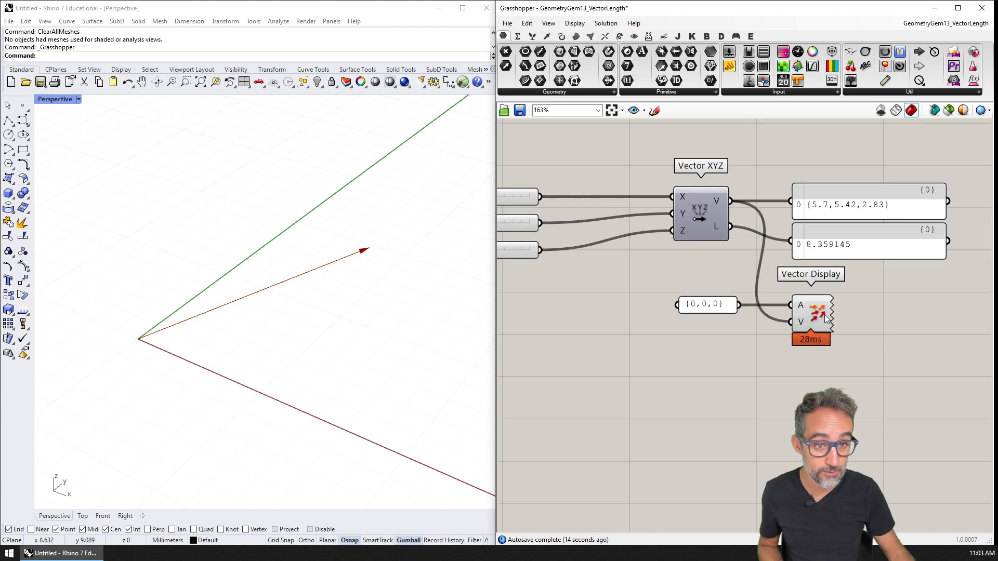
click(707, 304)
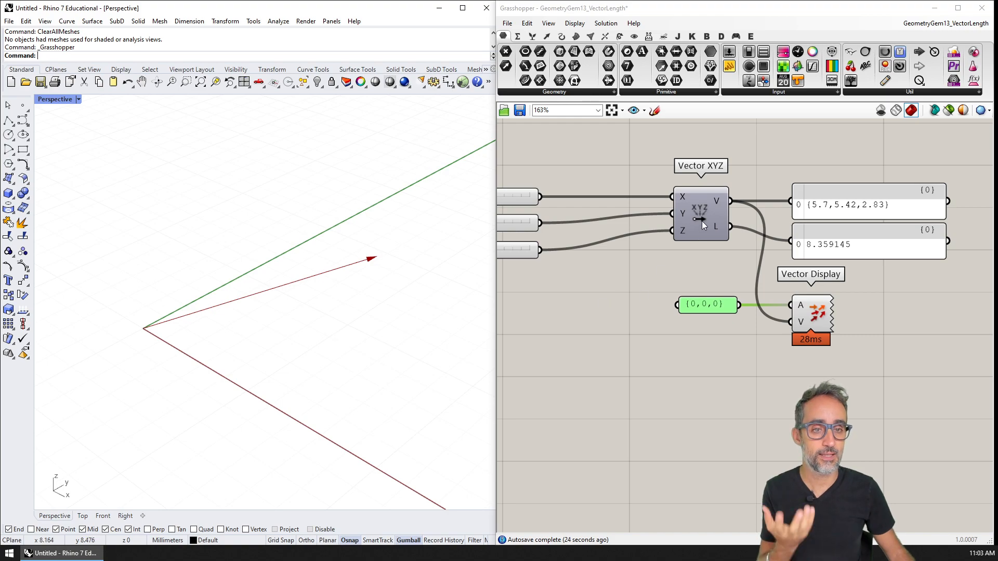
scroll(down, 3)
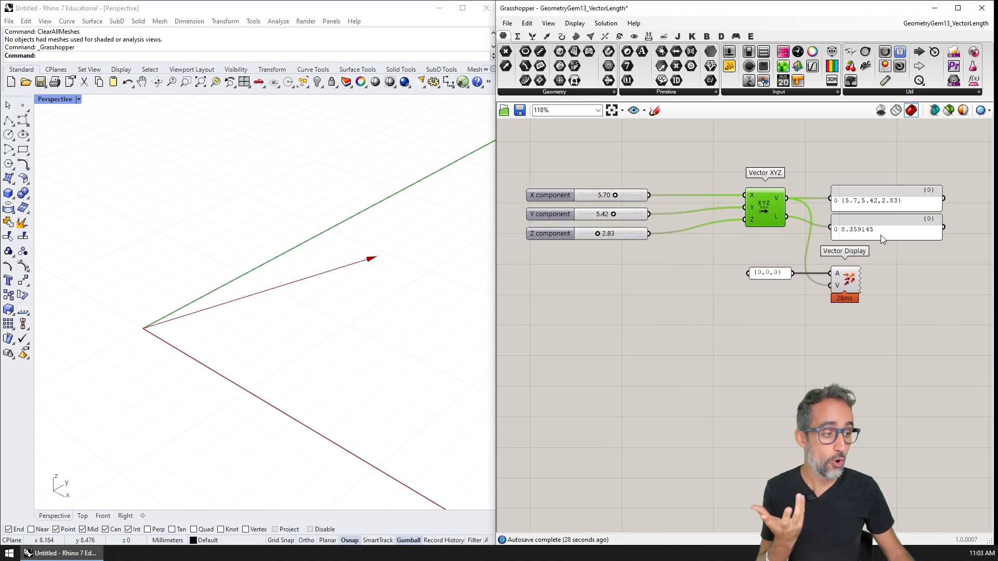
scroll(up, 3)
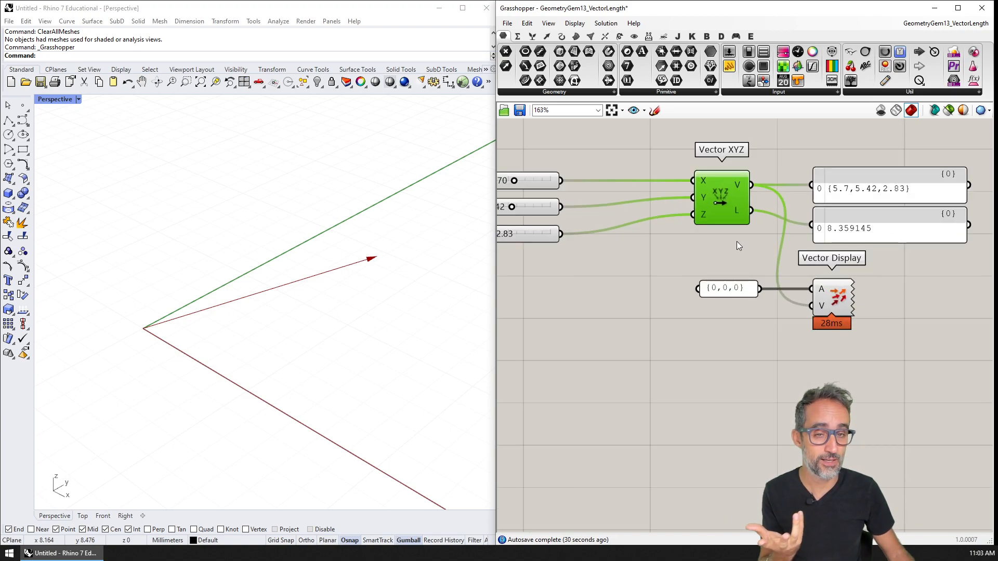
scroll(down, 3)
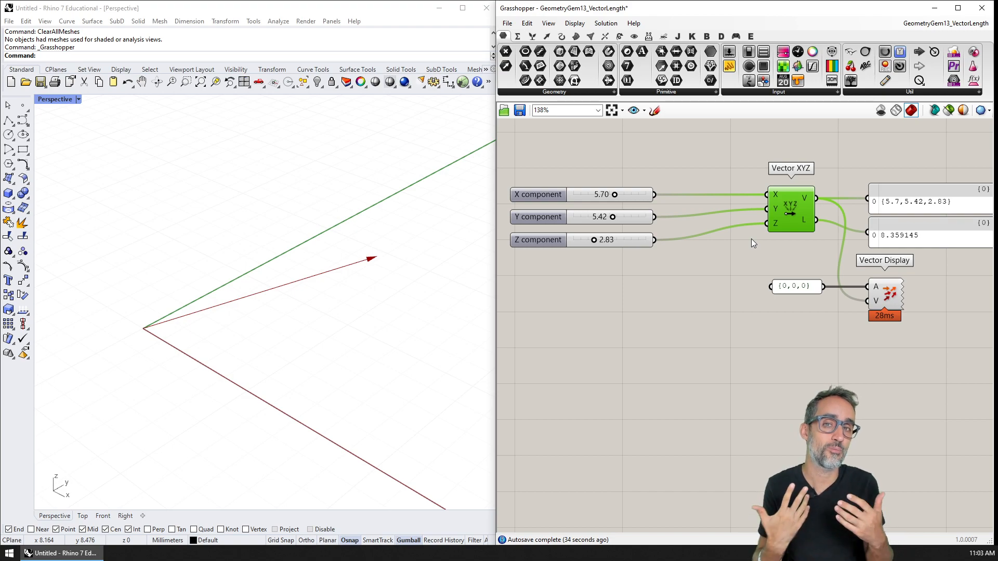
mouse_move(739, 248)
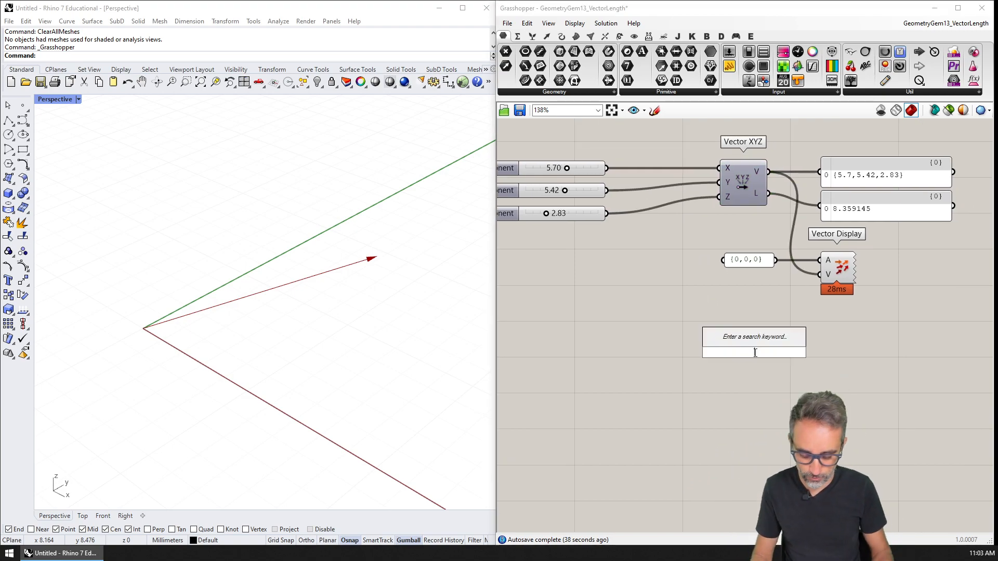
click(753, 351)
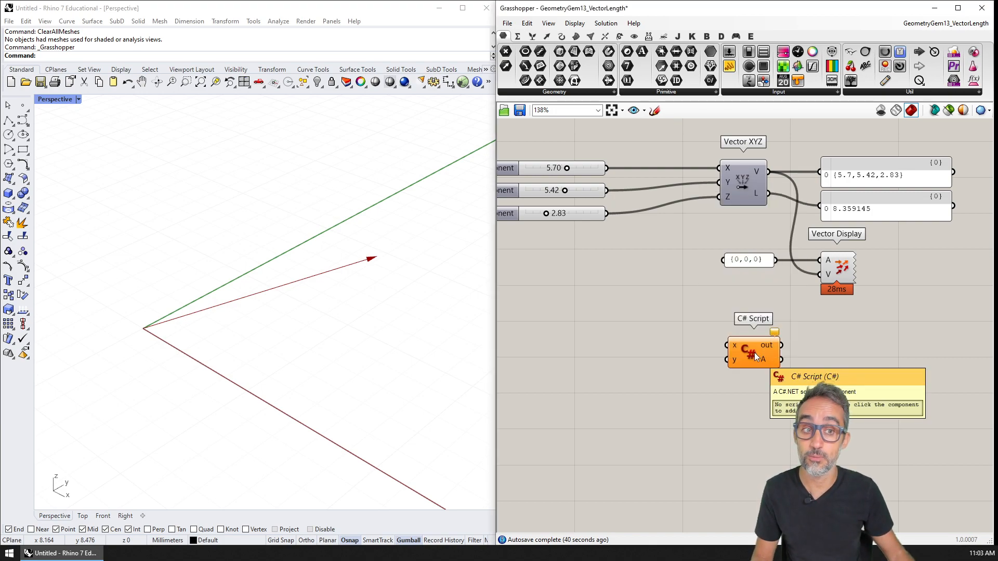
mouse_move(753, 371)
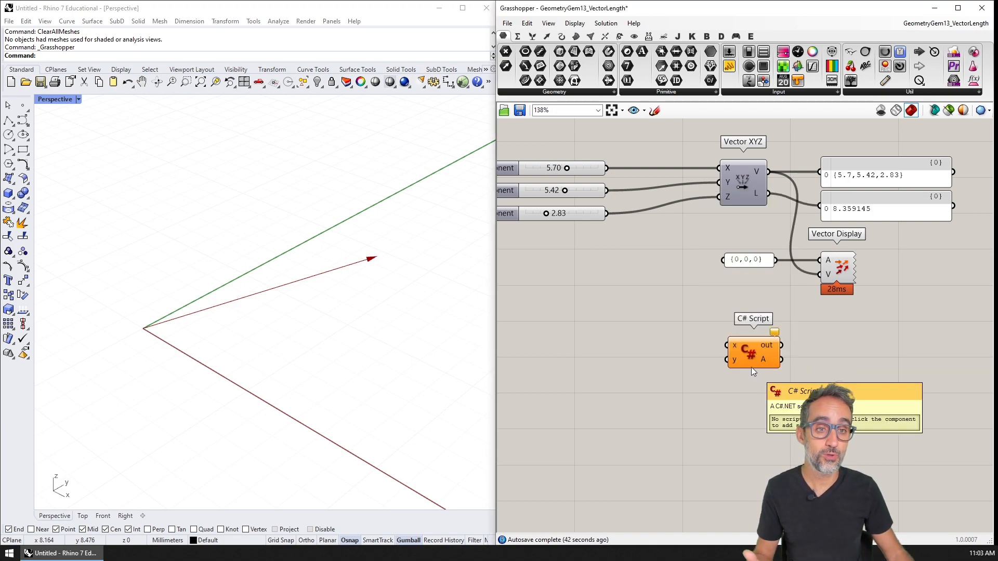
mouse_move(774, 183)
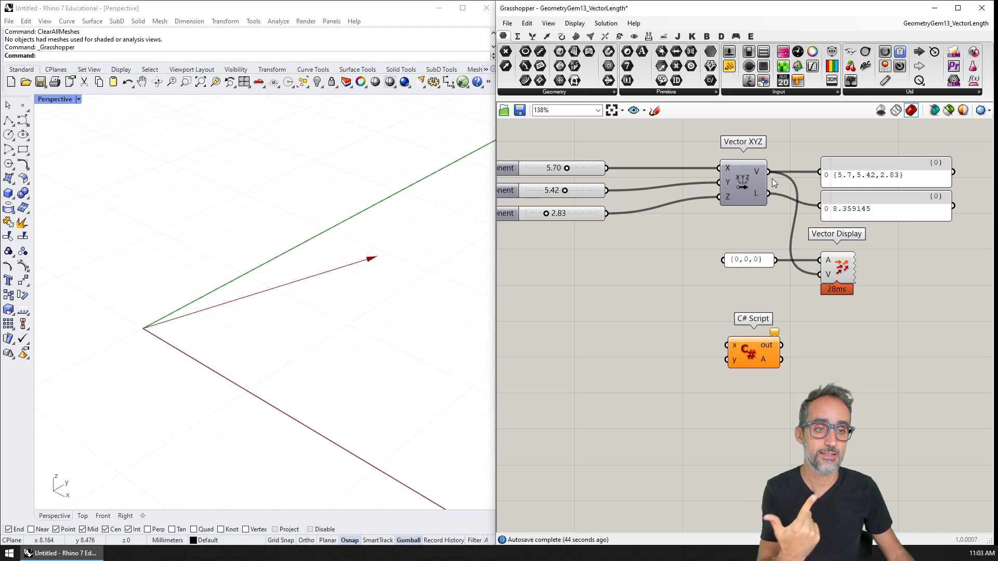
mouse_move(751, 195)
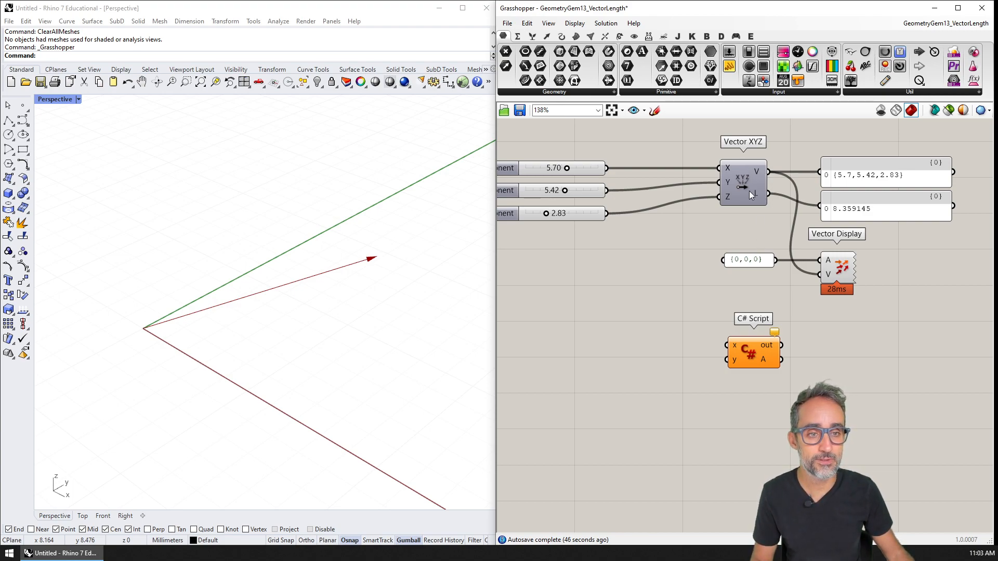
mouse_move(750, 185)
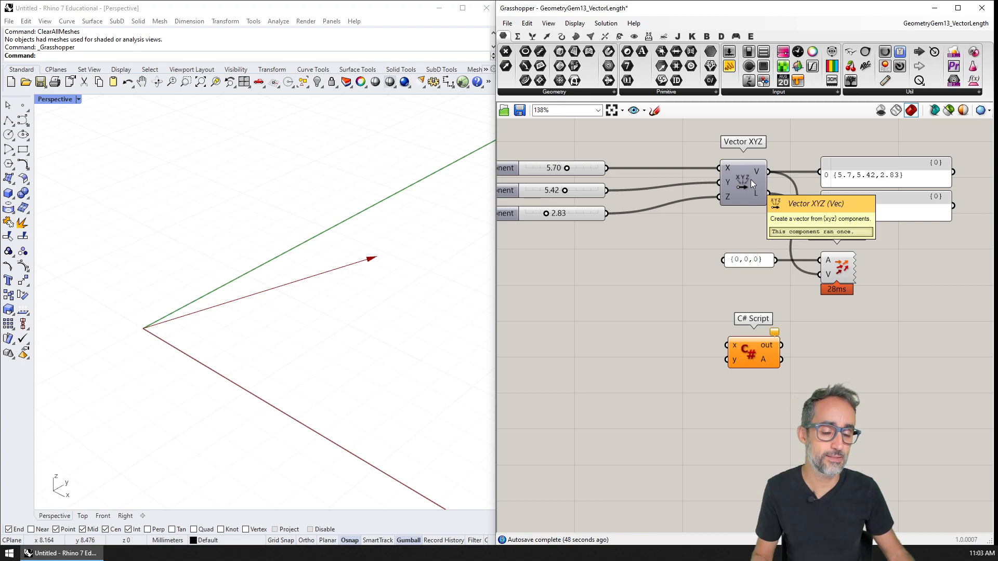
scroll(up, 3)
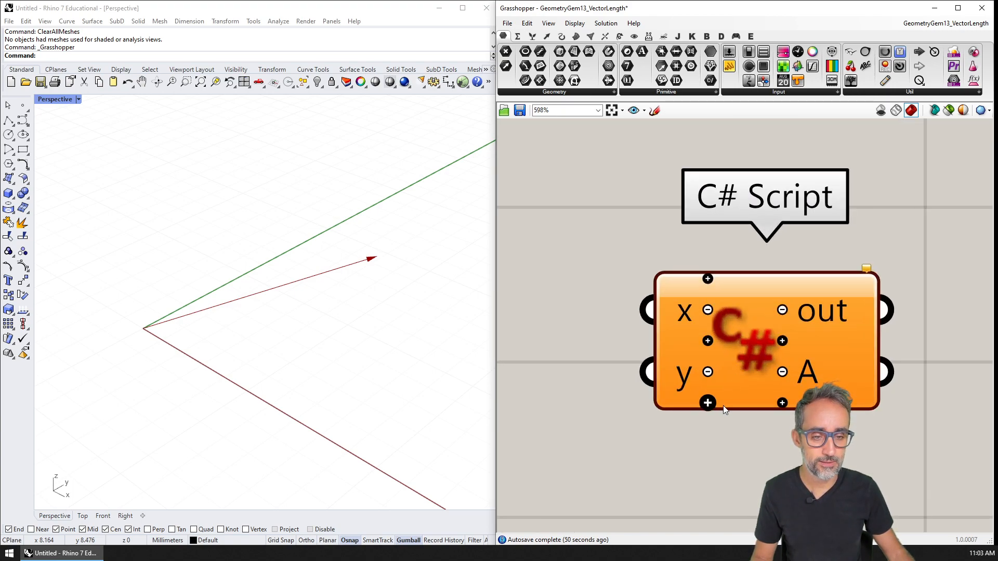
scroll(down, 3)
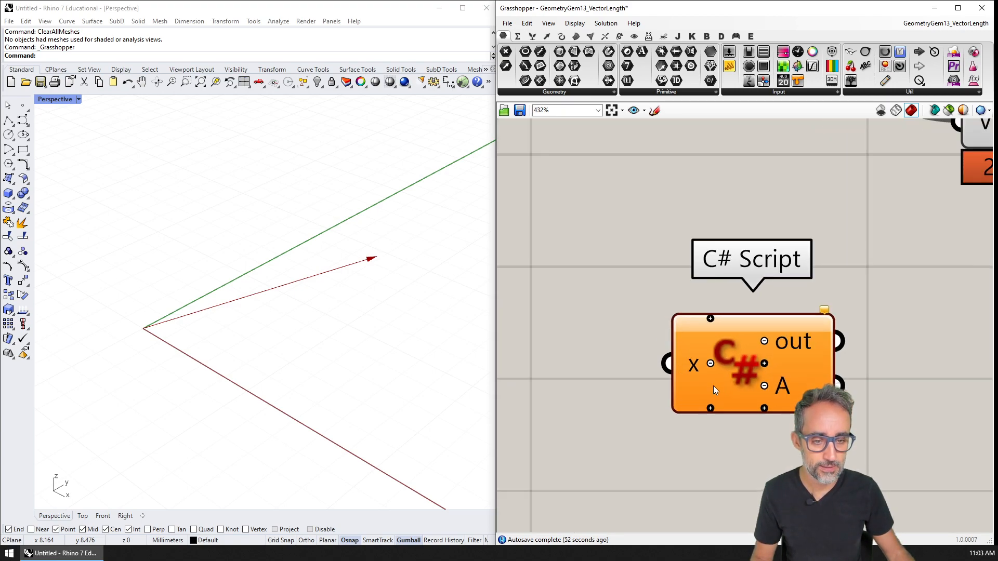
scroll(up, 3)
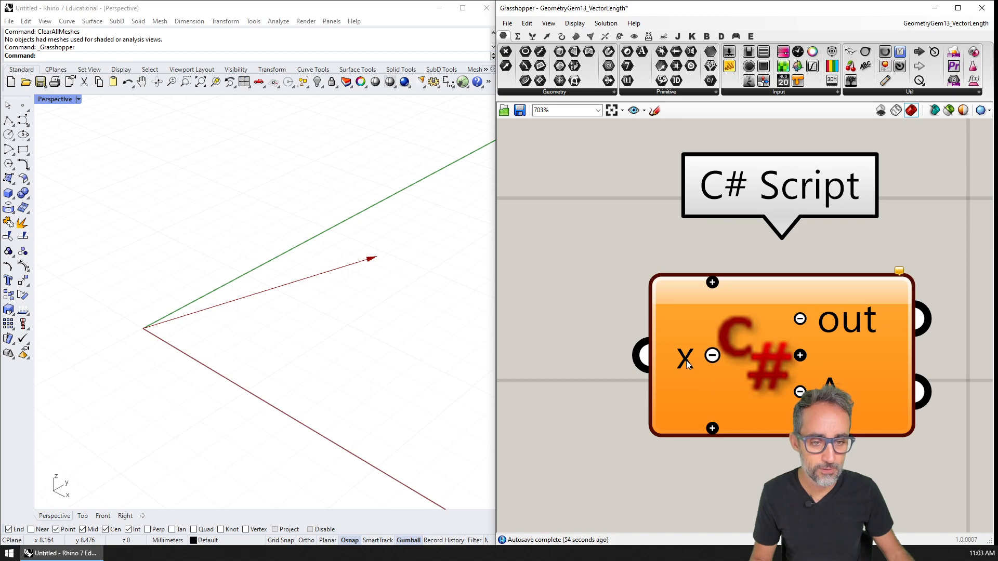
right_click(685, 356)
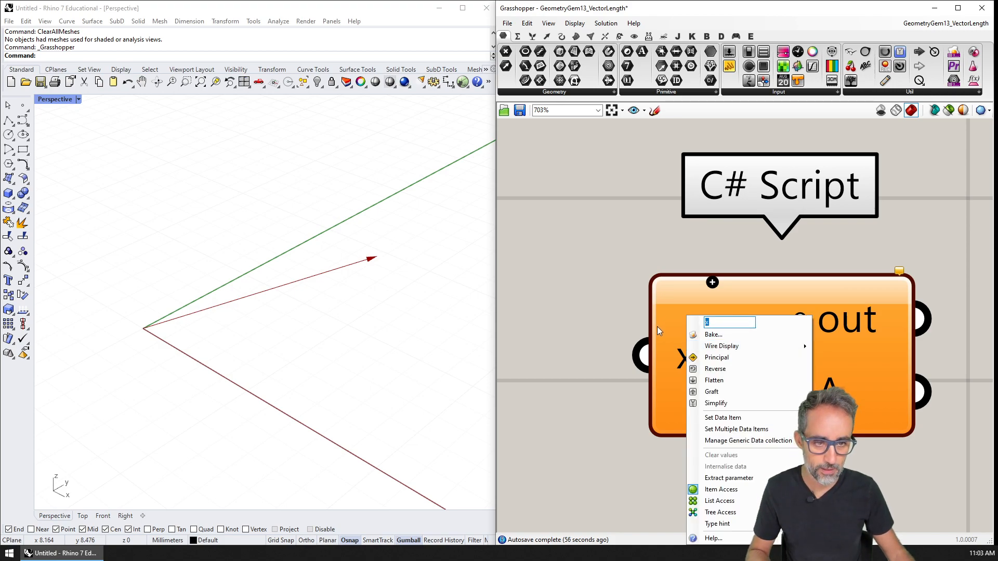
text(V)
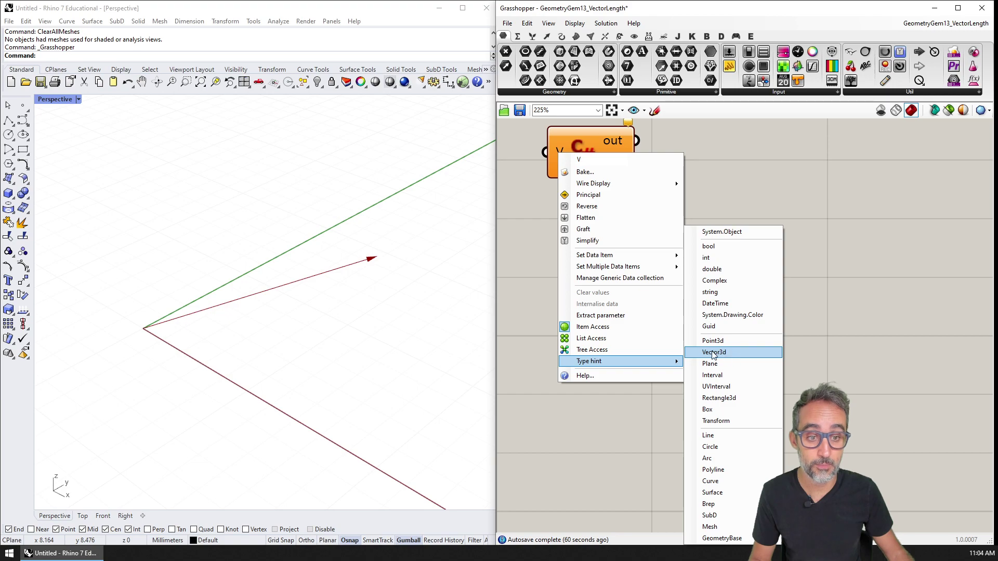
click(714, 352)
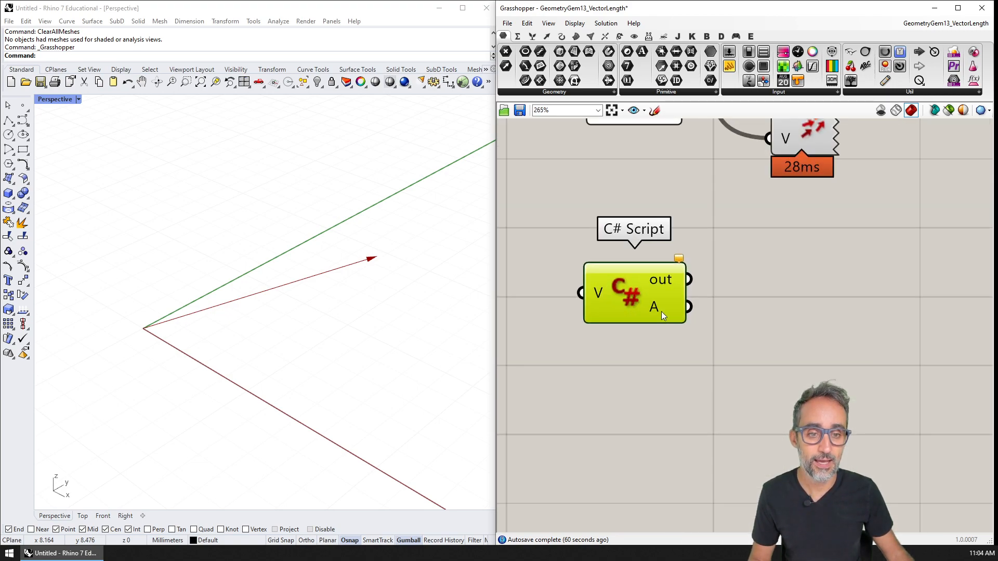
right_click(653, 307)
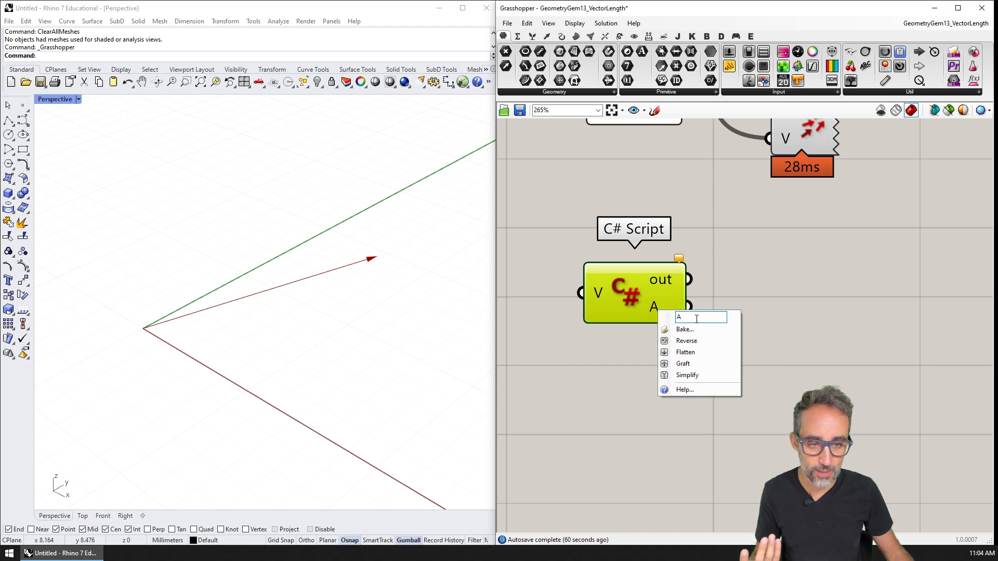
text(L)
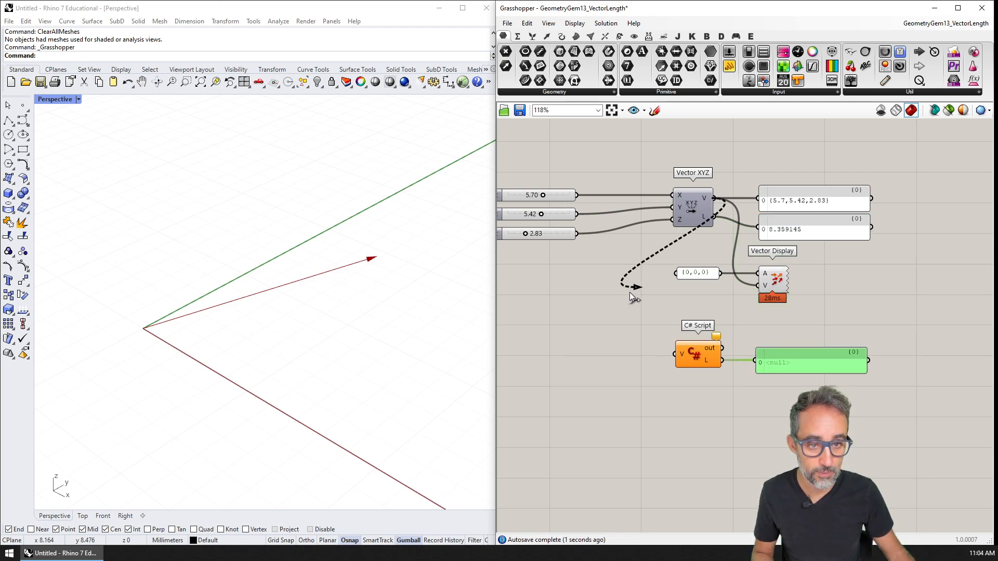
scroll(up, 3)
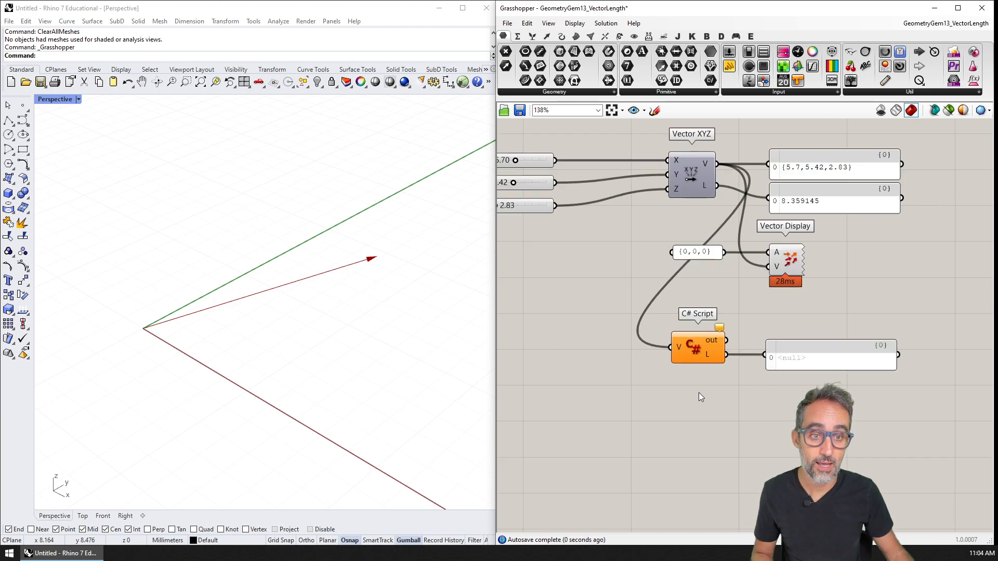
mouse_move(697, 349)
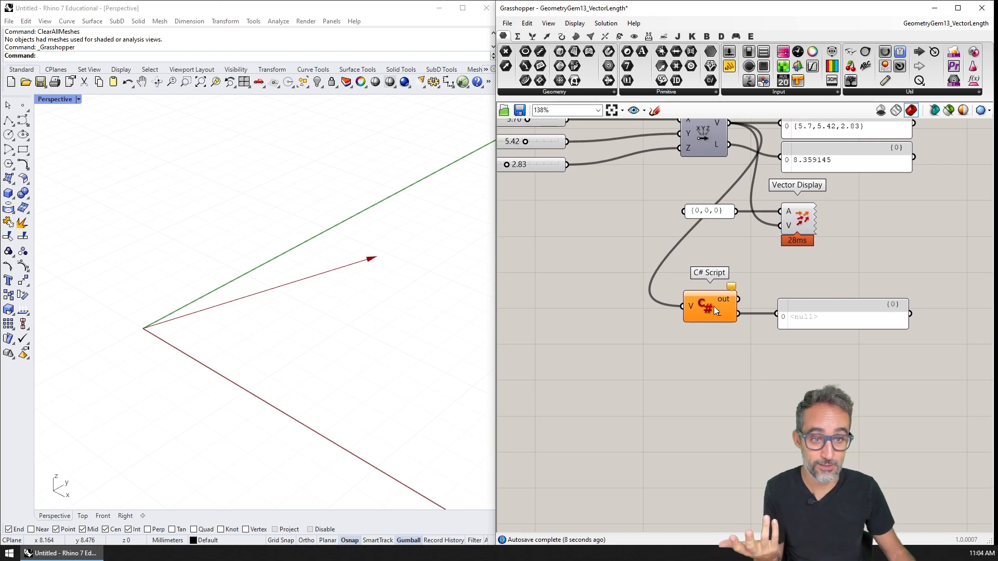
Step: Inside RunScript of the C# Script component, add a '// Retrieve the vector coordinates' comment
double_click(709, 306)
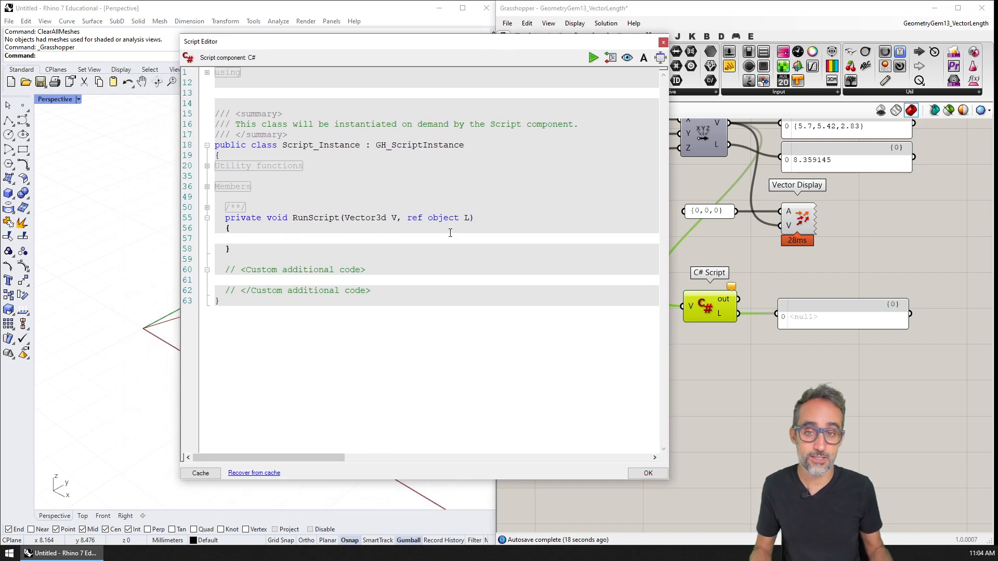
click(237, 238)
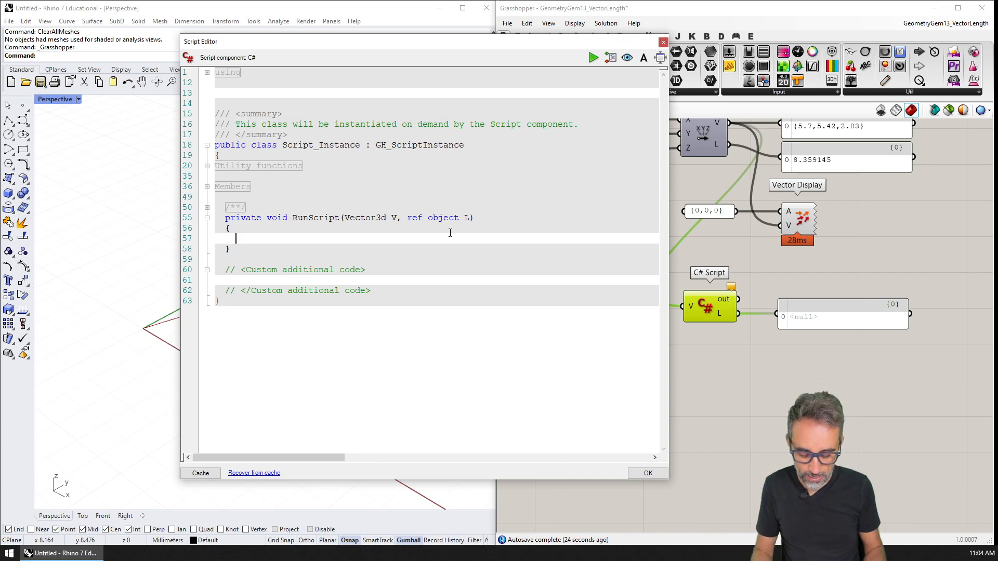
text(// Retrieve)
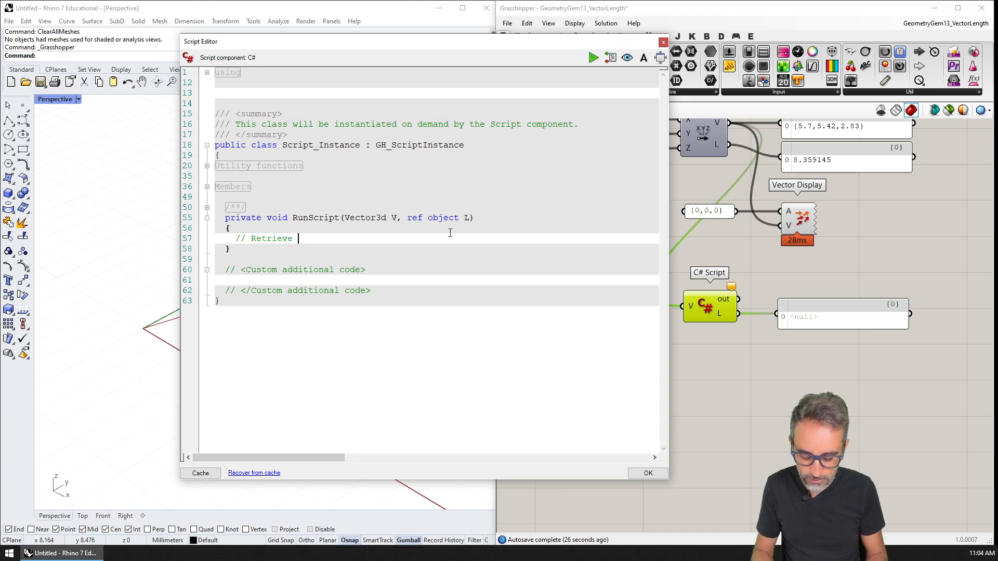
text(the vector coor)
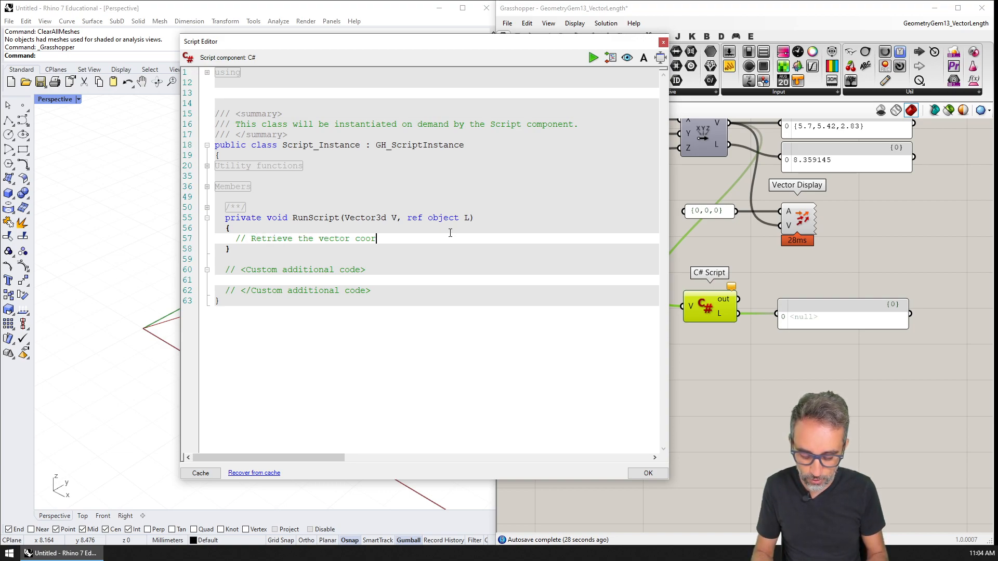
text(dinates)
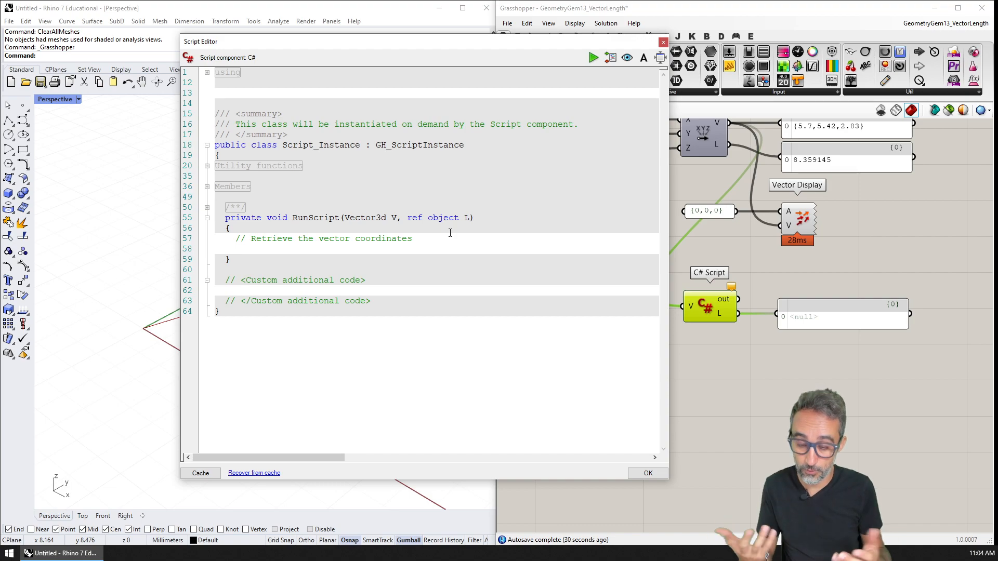
Step: Declare doubles x = V.X, y = V.Y and z = V.Z from the input vector V
text(double)
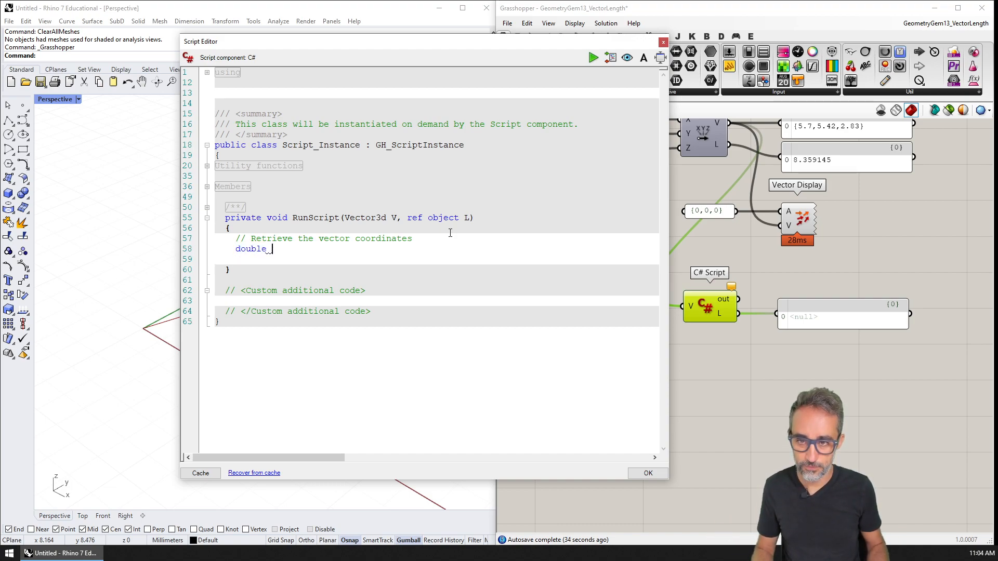
text(x =)
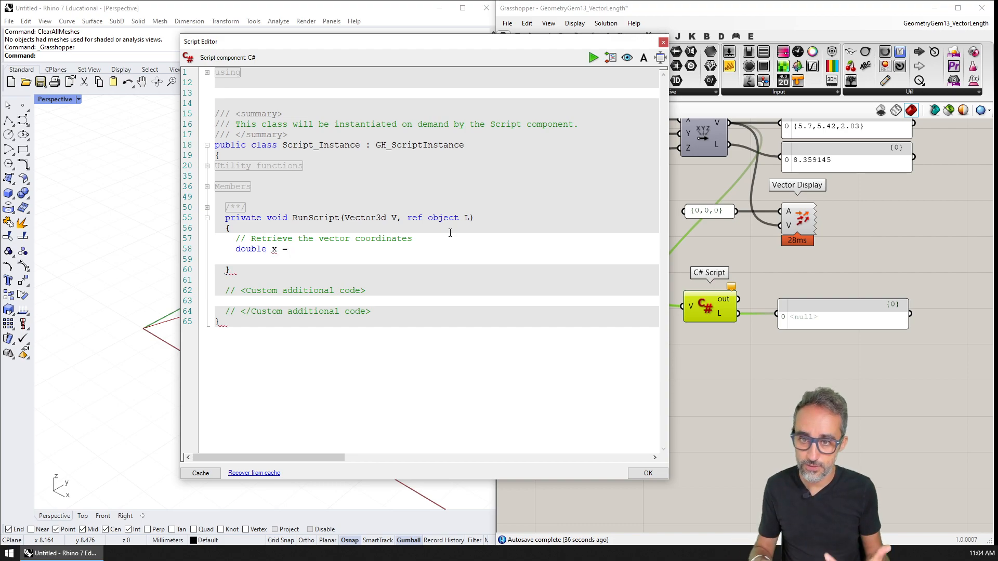
click(293, 248)
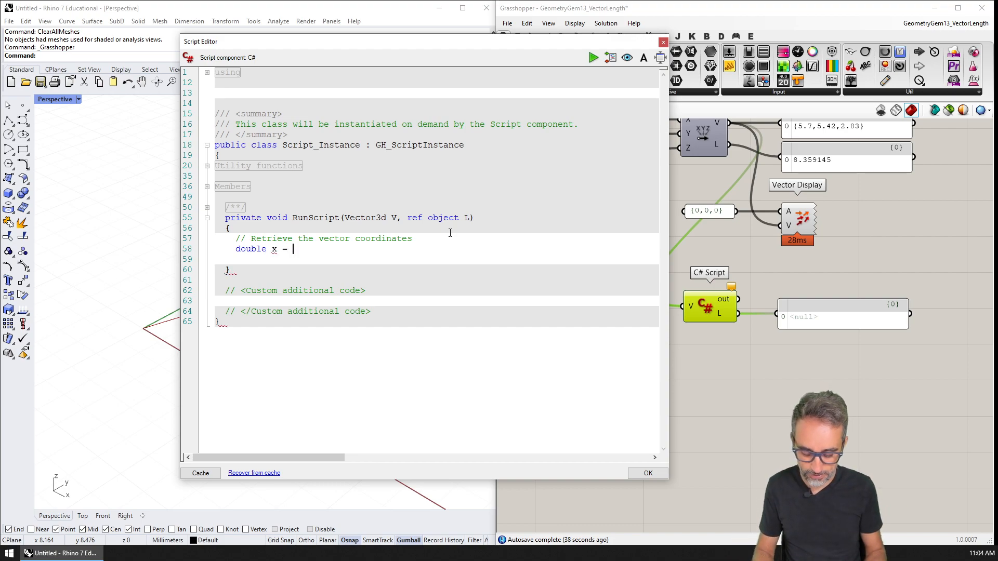
text(V.)
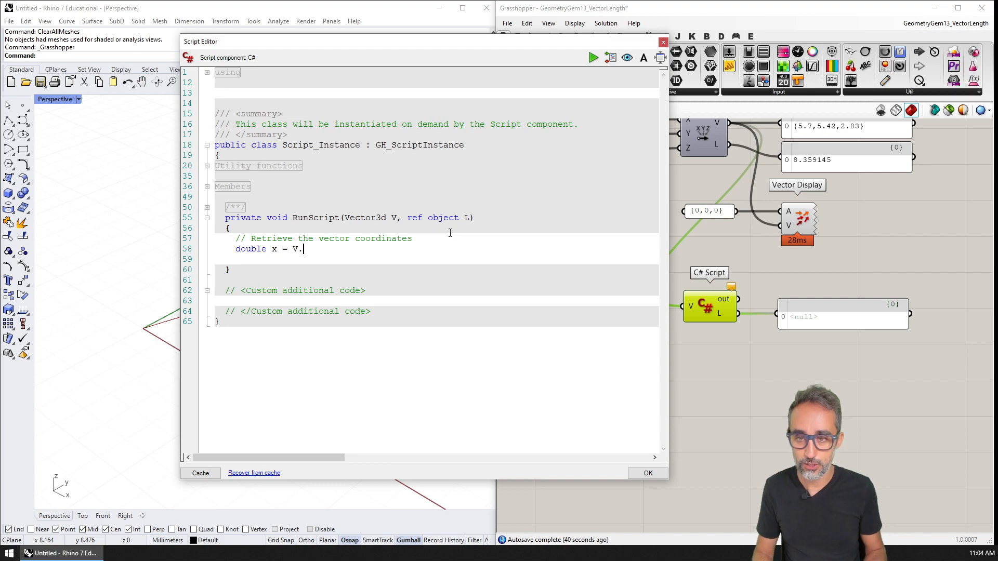
text(.)
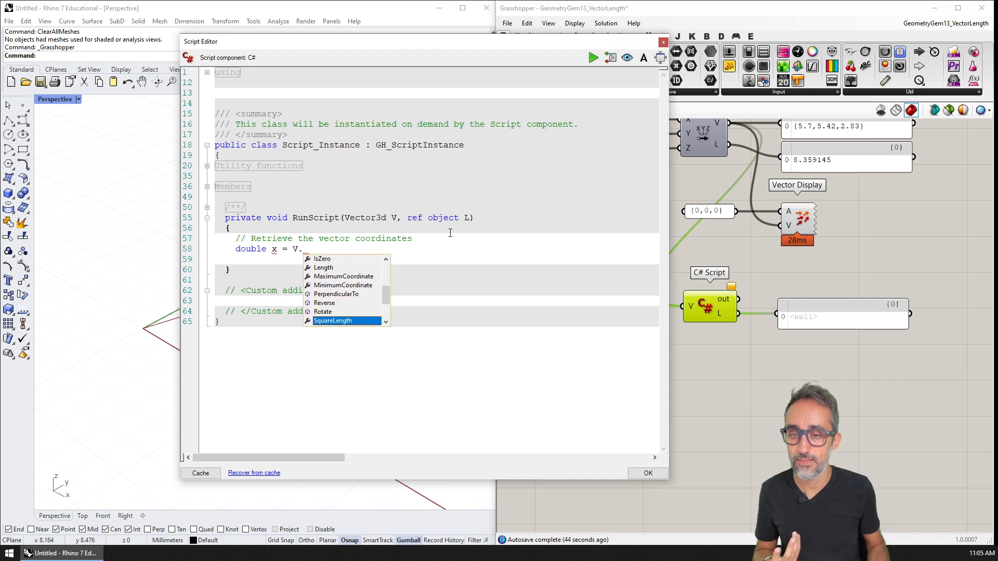
text(X)
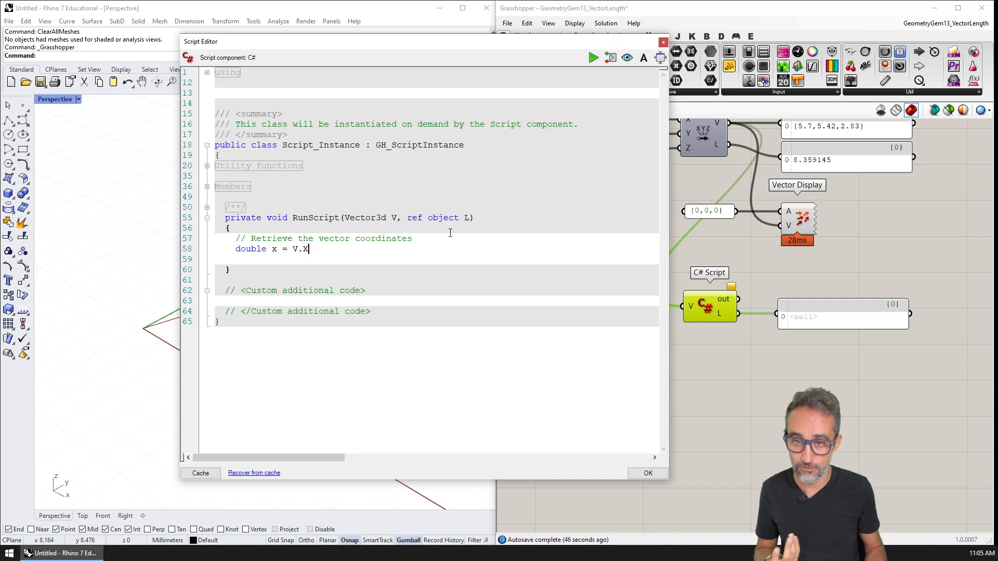
text(;)
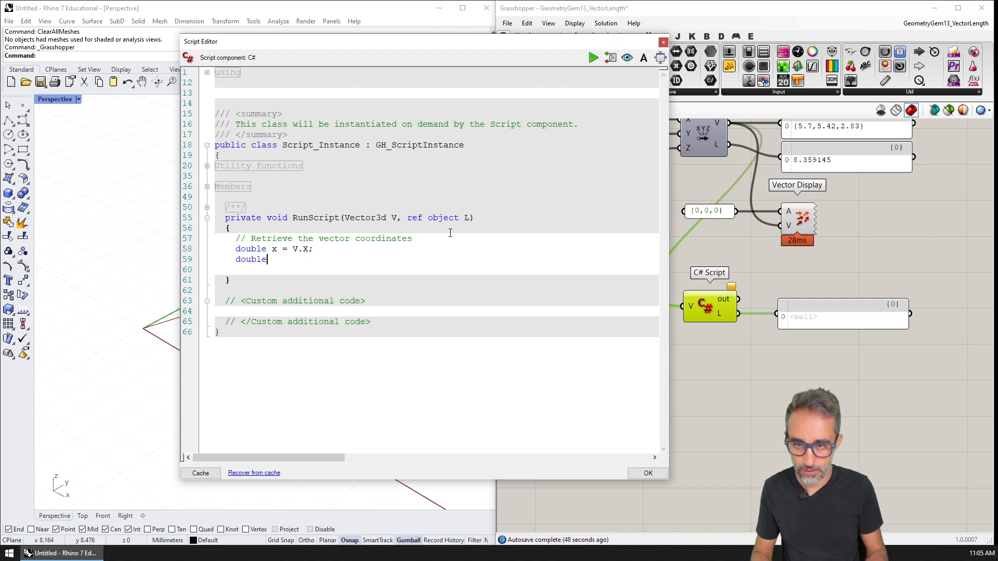
text(y =)
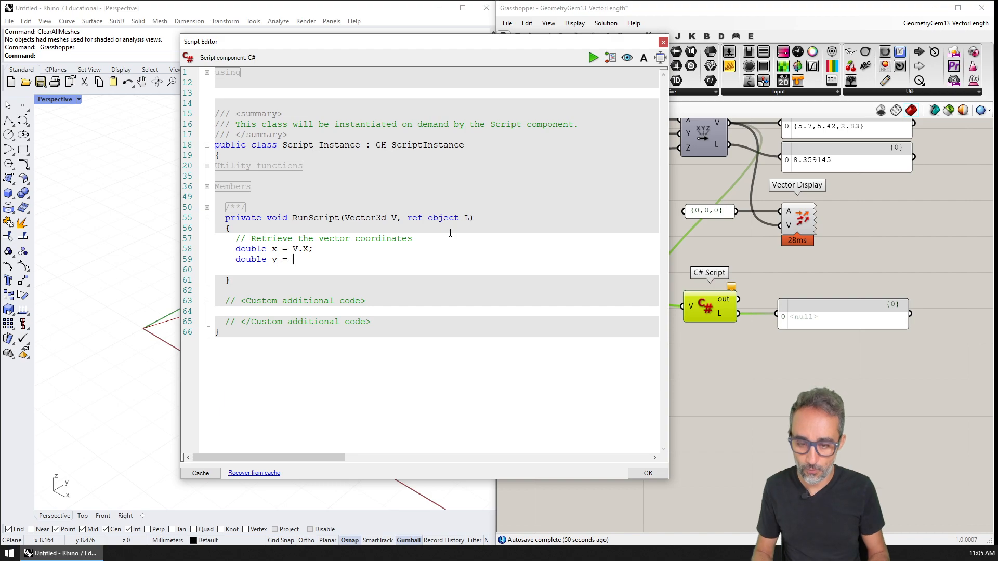
text(V.Y)
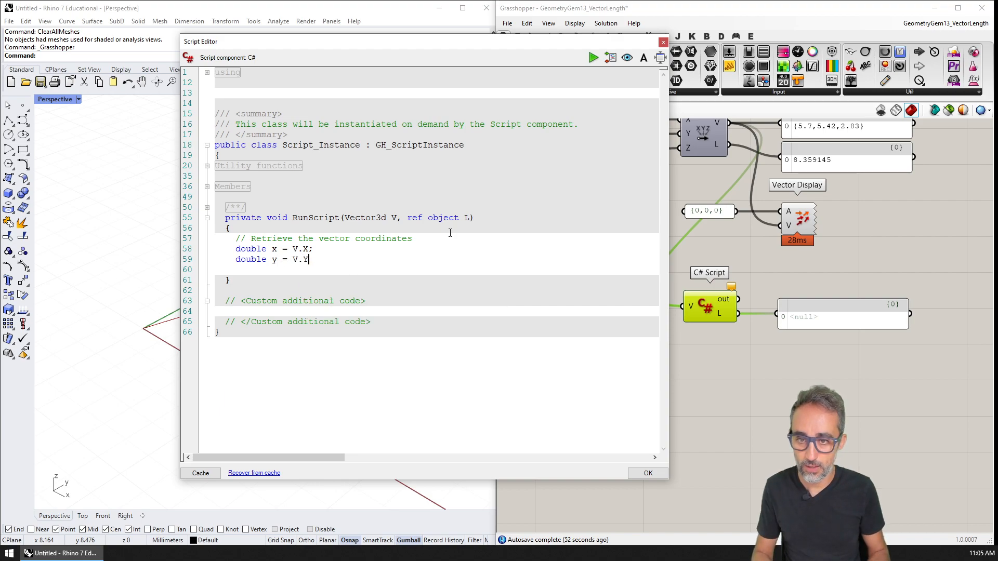
text(double)
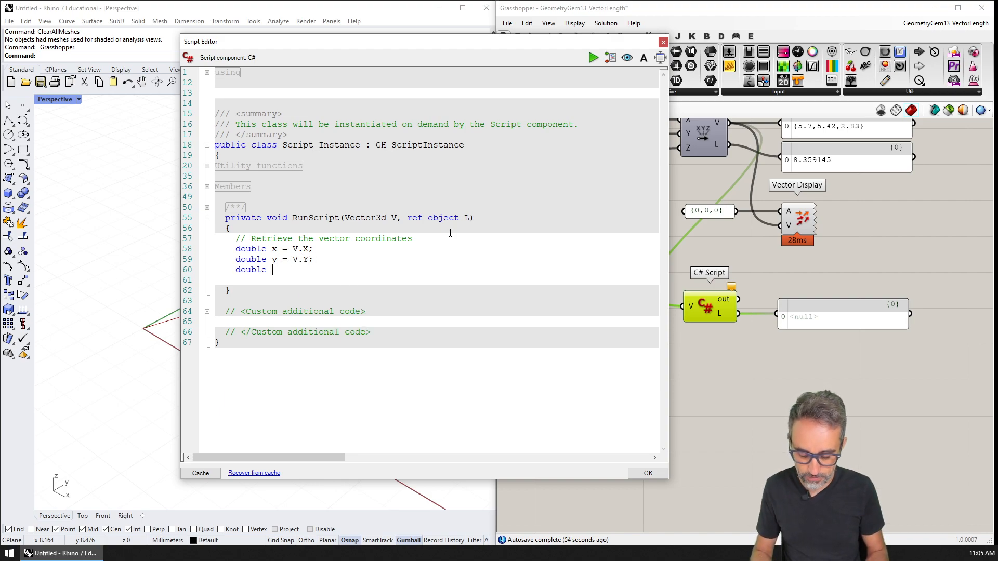
text(z = V.Z;)
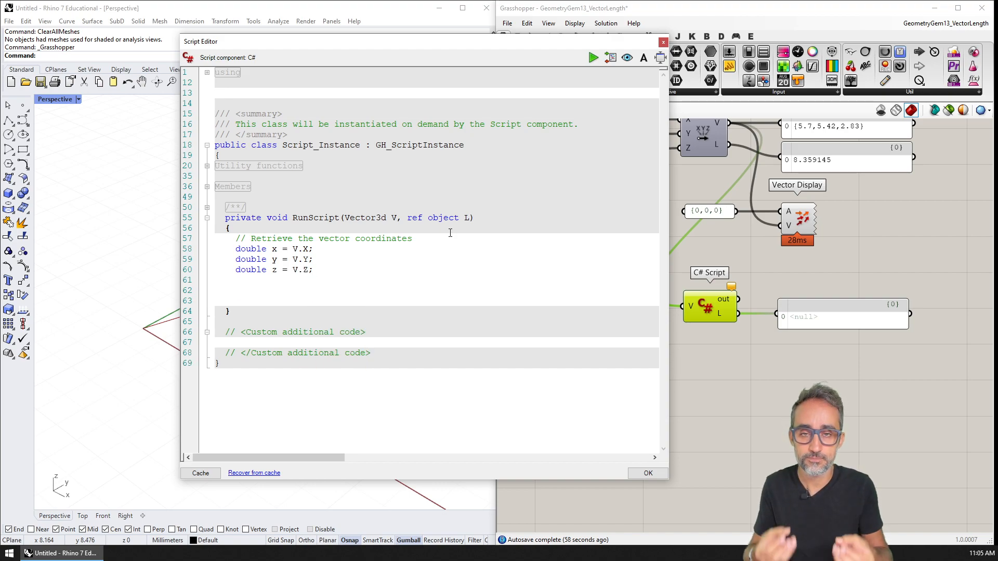
click(237, 290)
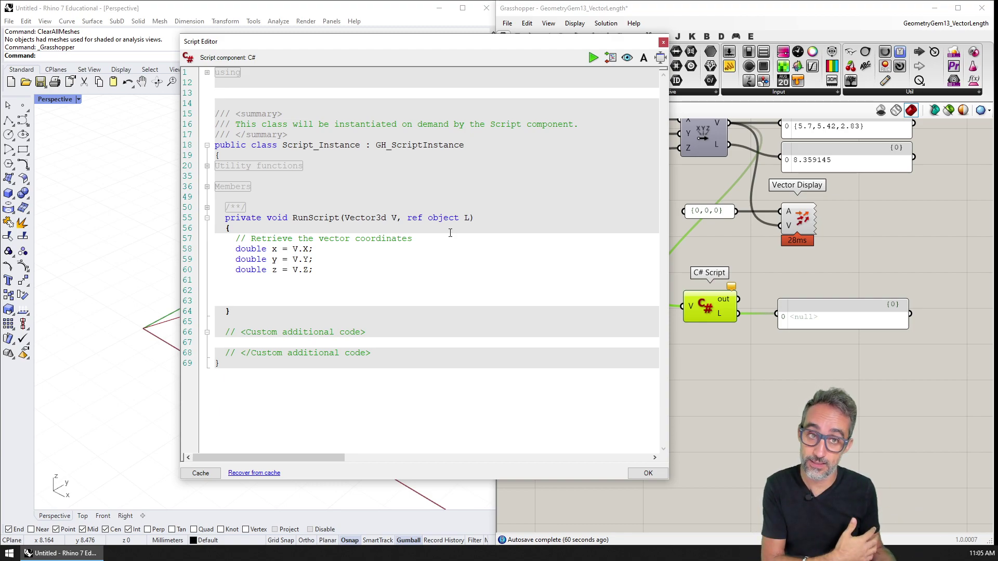
click(236, 290)
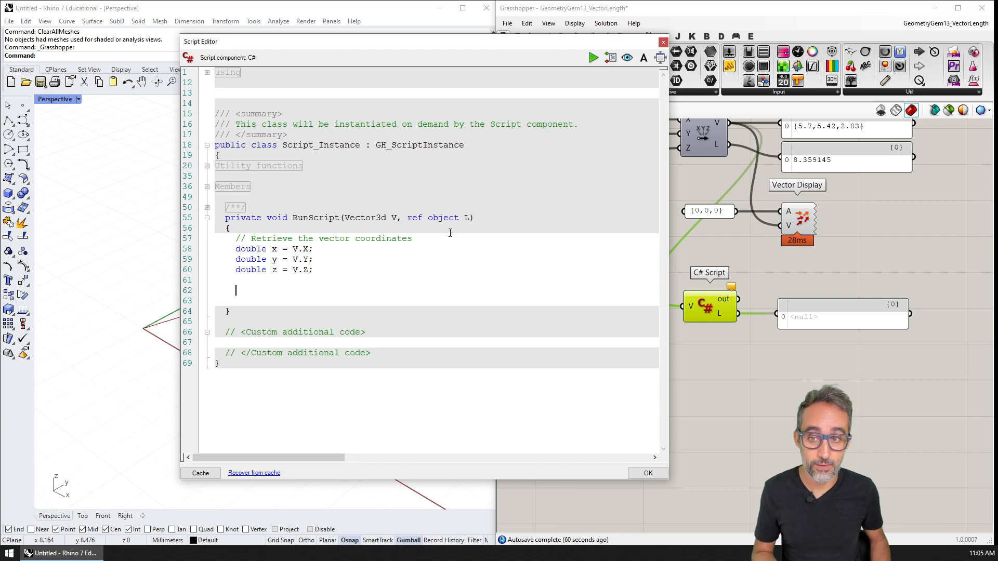
Step: Add a 'compute the length' comment and begin the line length = Math.Sqrt(
text(// compute the)
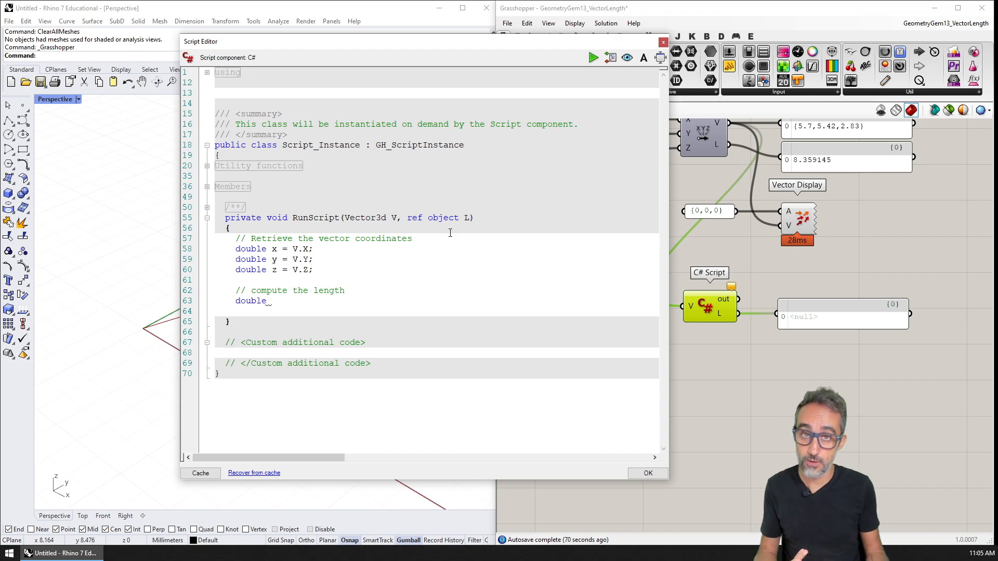
text(length =)
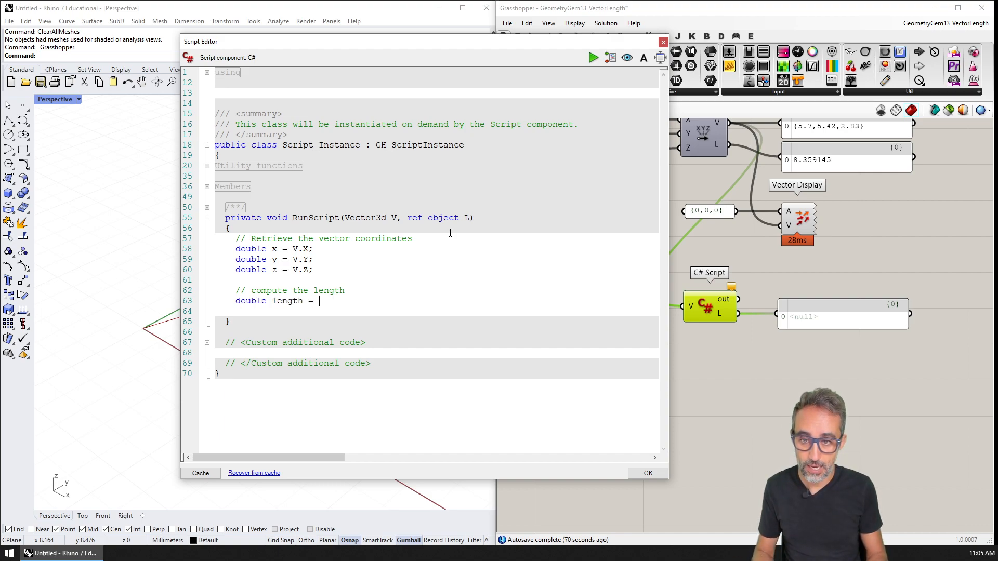
text(Math.)
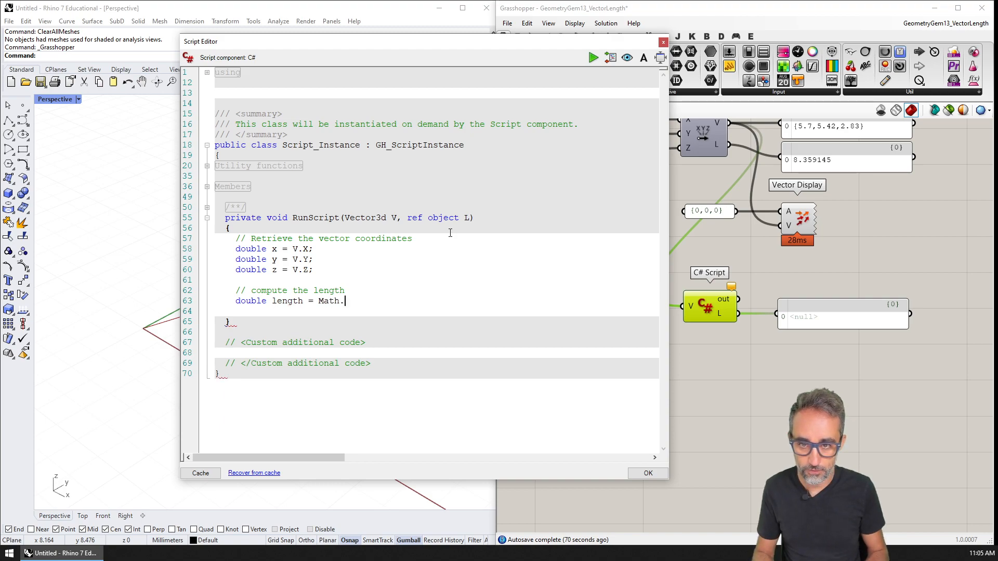
text(Sqrt)
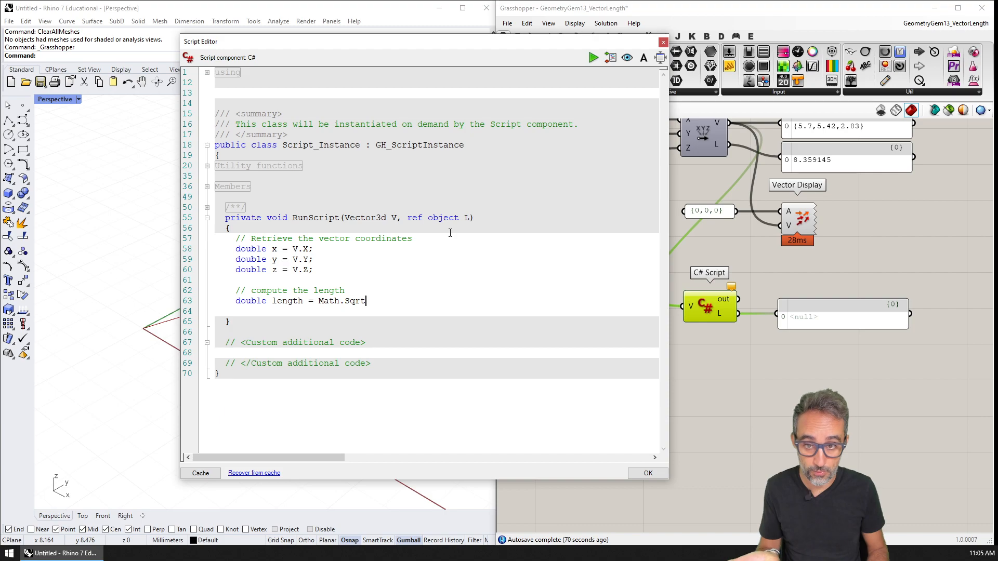
text(()
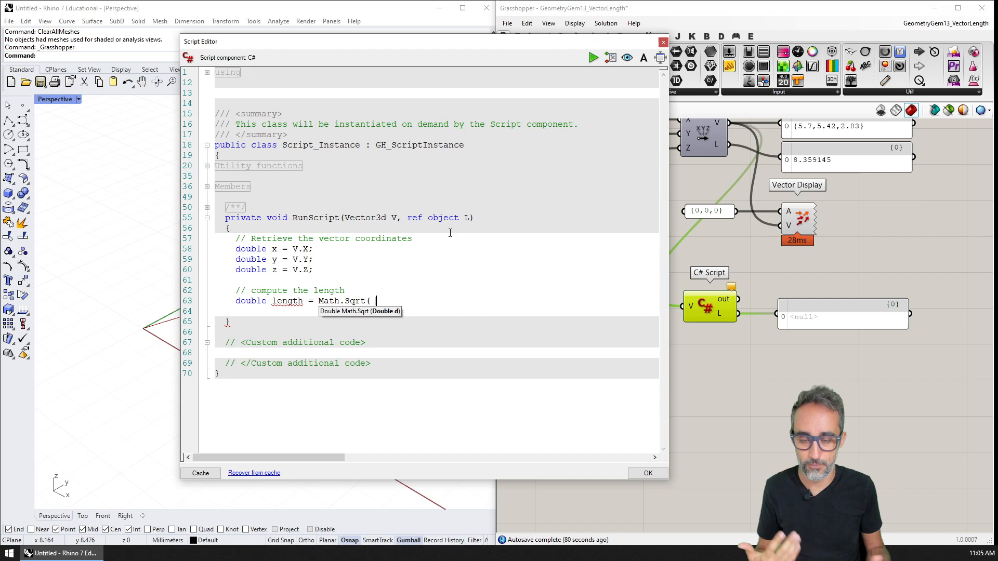
Step: Try Math.Pow(x, 2) inside Math.Sqrt( and then delete that expression
text(Math.)
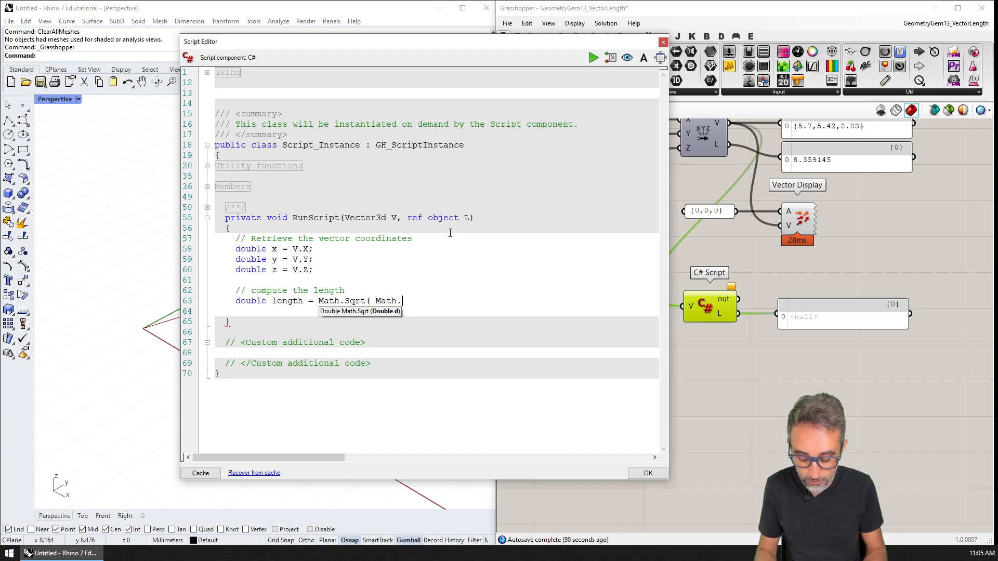
text(Pow()
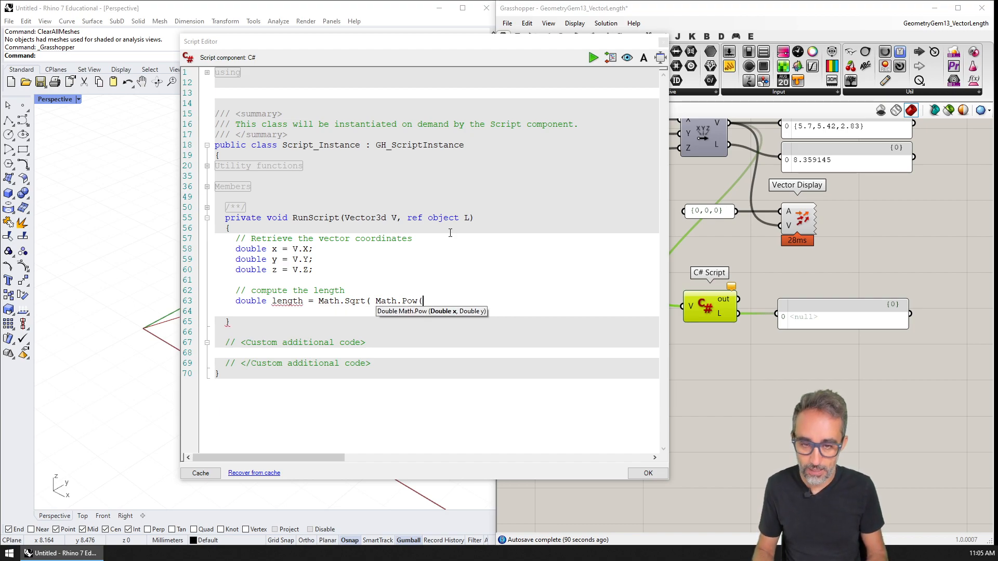
text(x, 2))
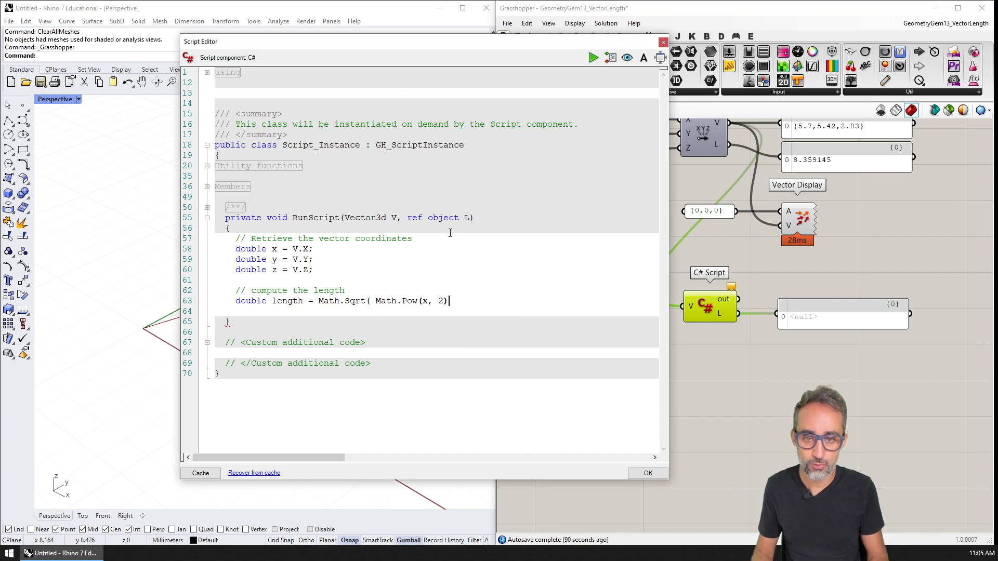
text(,)
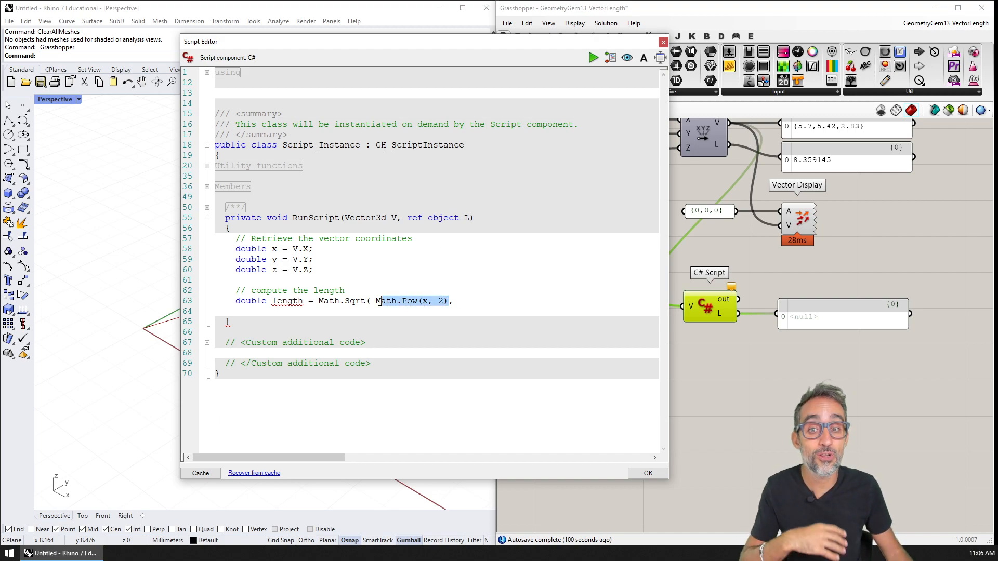
key(Delete)
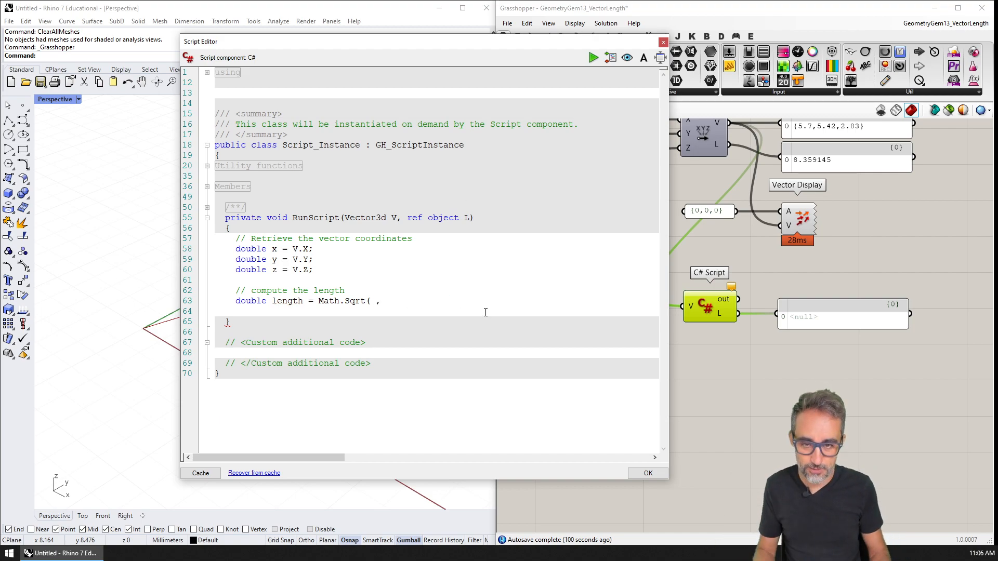
Step: Complete double length = Math.Sqrt(x * x + y * y + z * z); with a blank line below
key(Backspace)
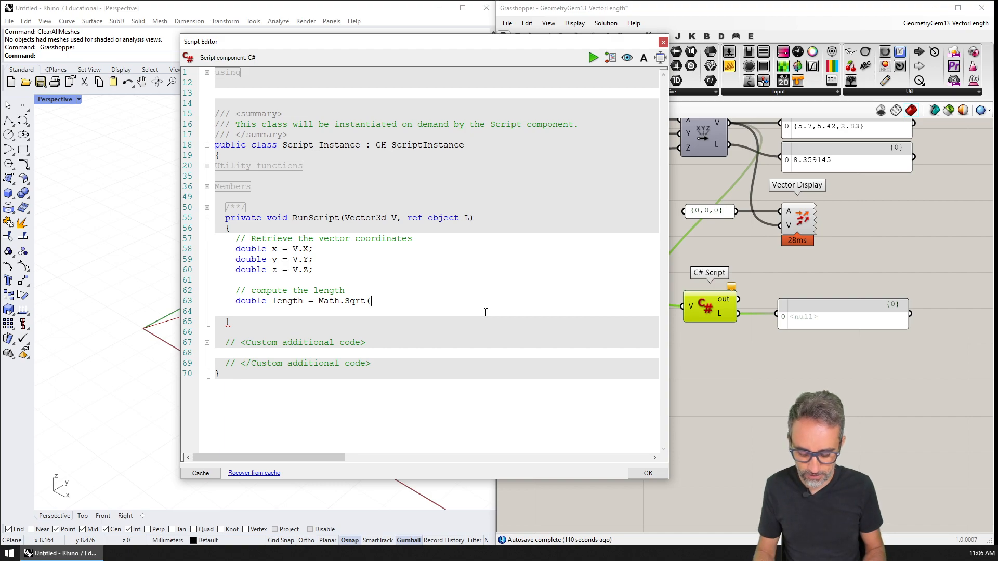
text(x * x)
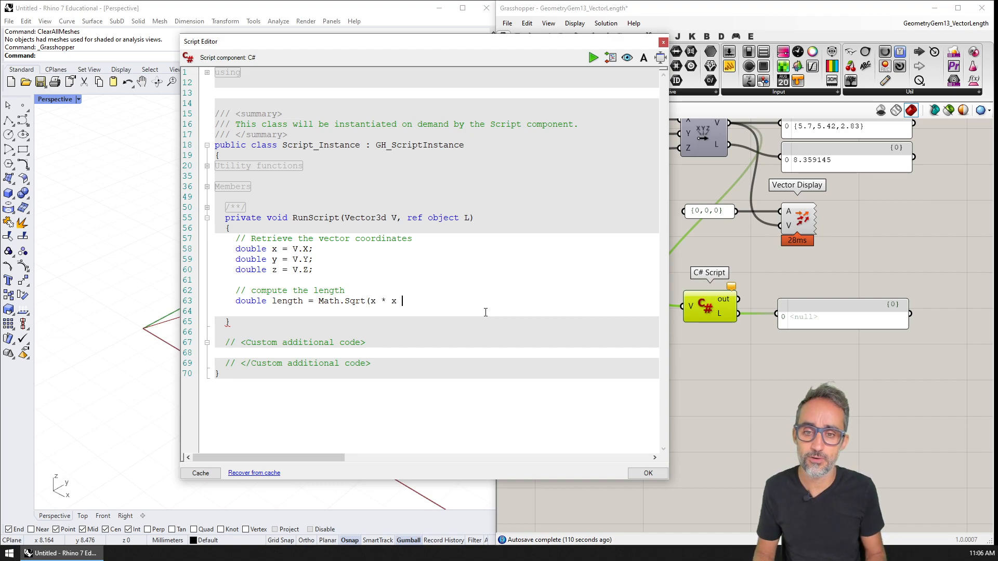
text(+)
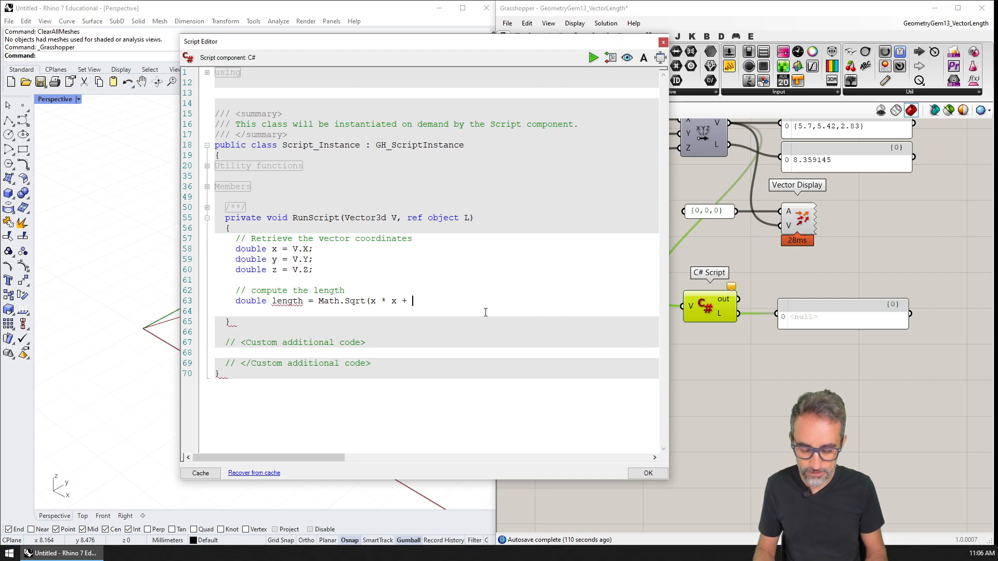
text(y)
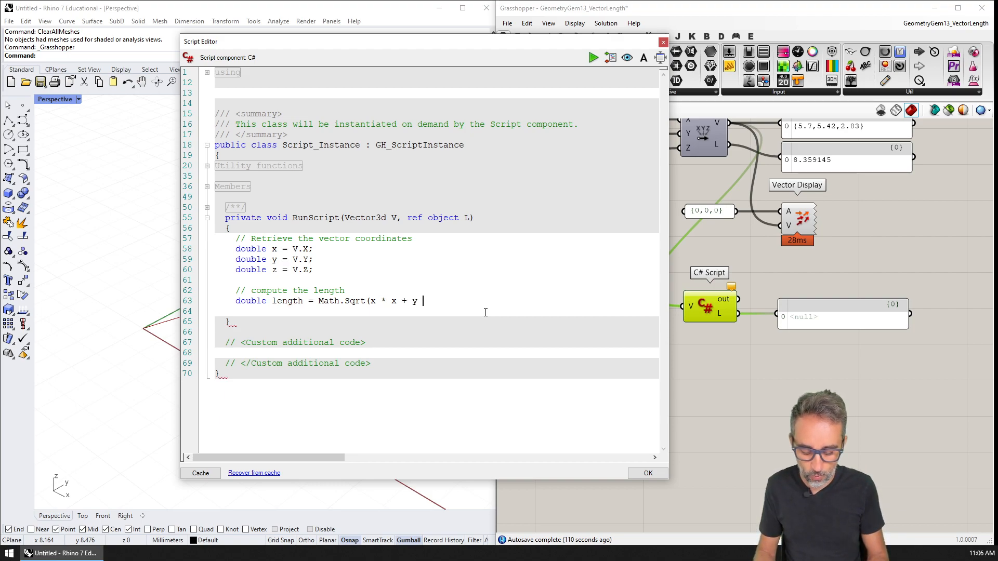
text(* y + z * z);)
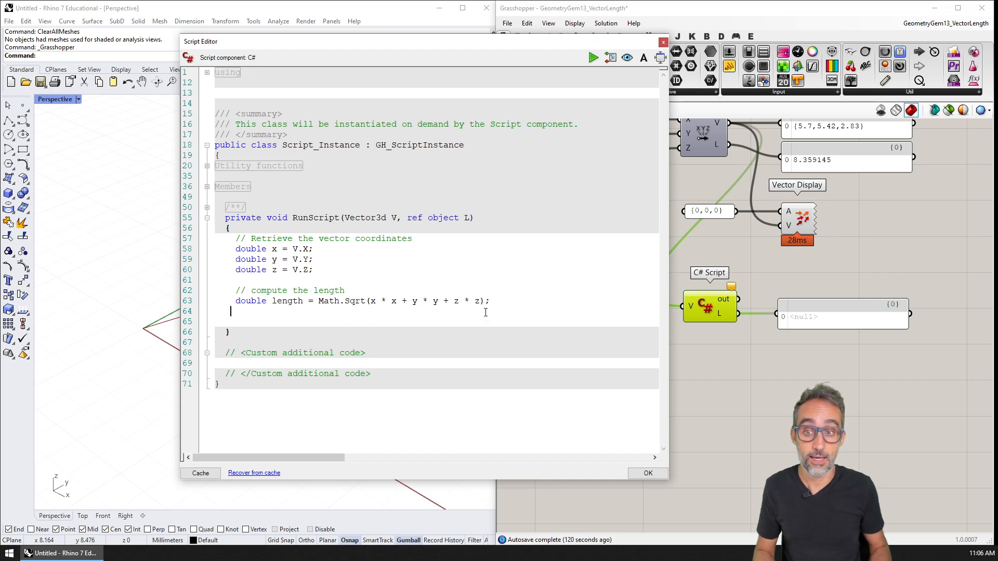
key(enter)
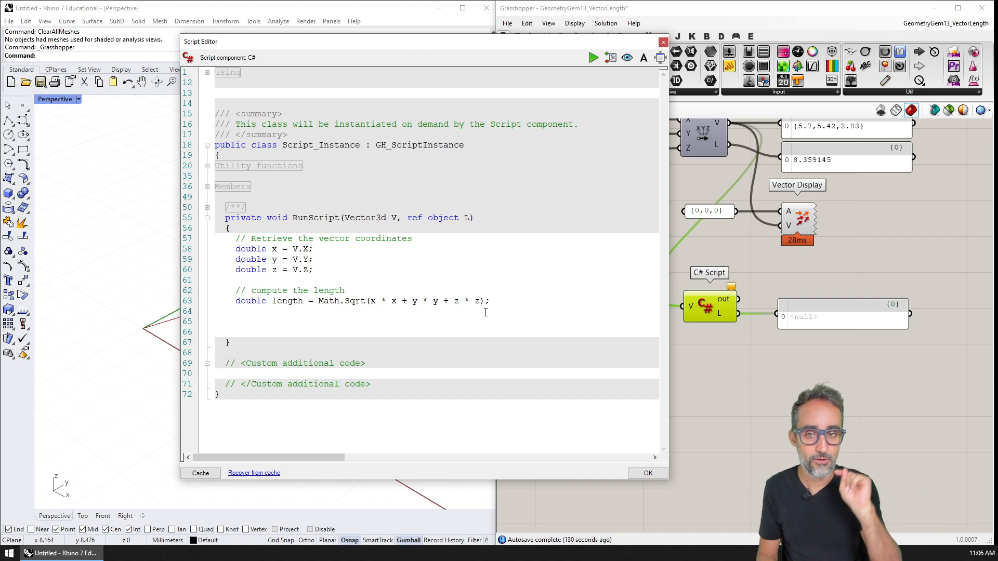
click(237, 321)
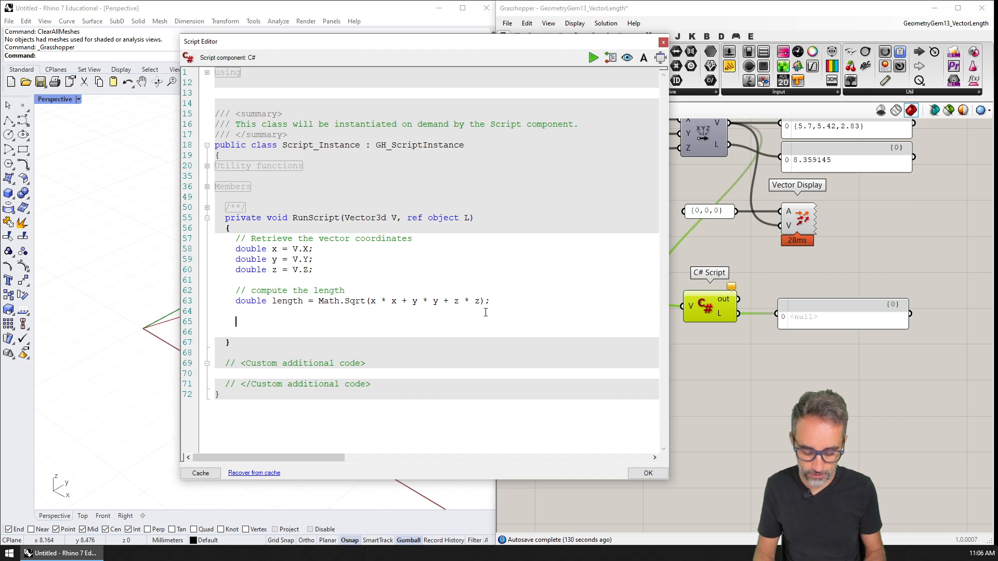
Step: Add a '// Ouptut' comment with L = length; and run the script, giving 8.359145
text(// Ouptut)
text(L = le)
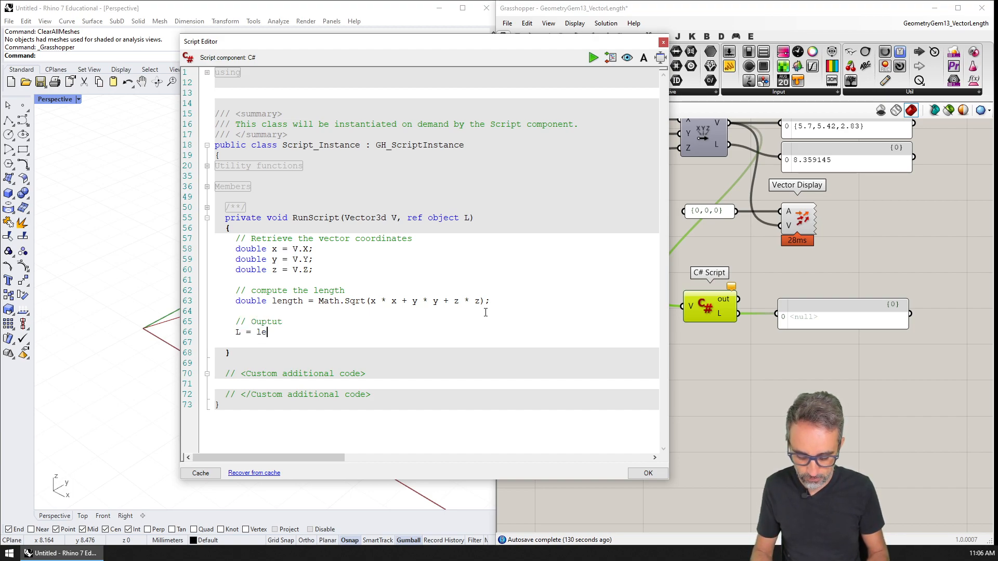
text(ngth;)
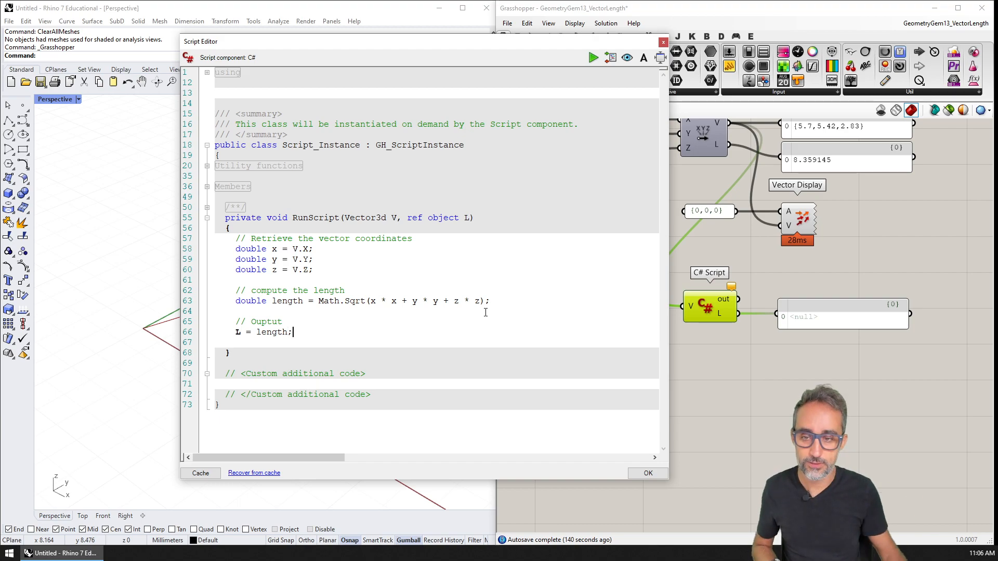
double_click(271, 331)
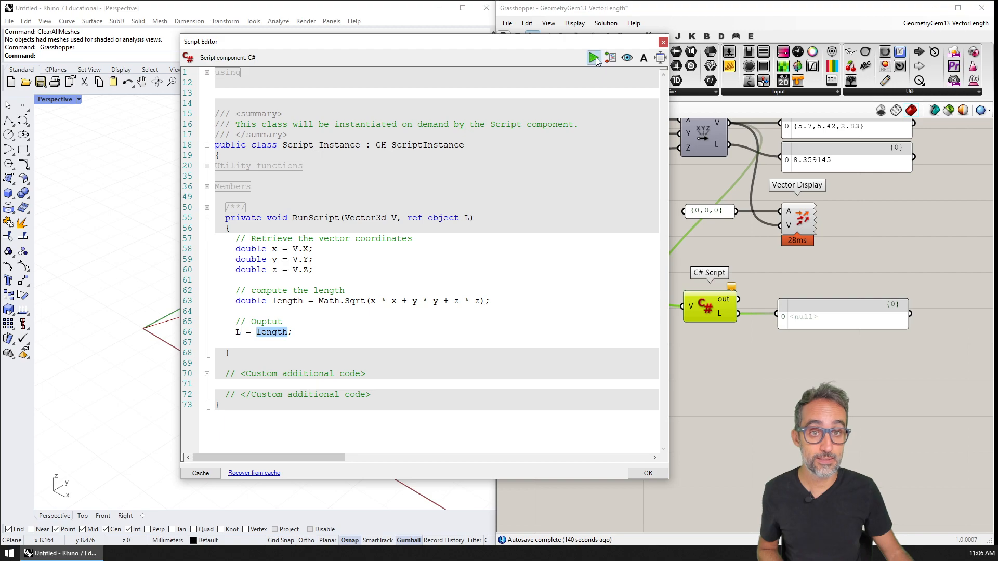
click(647, 473)
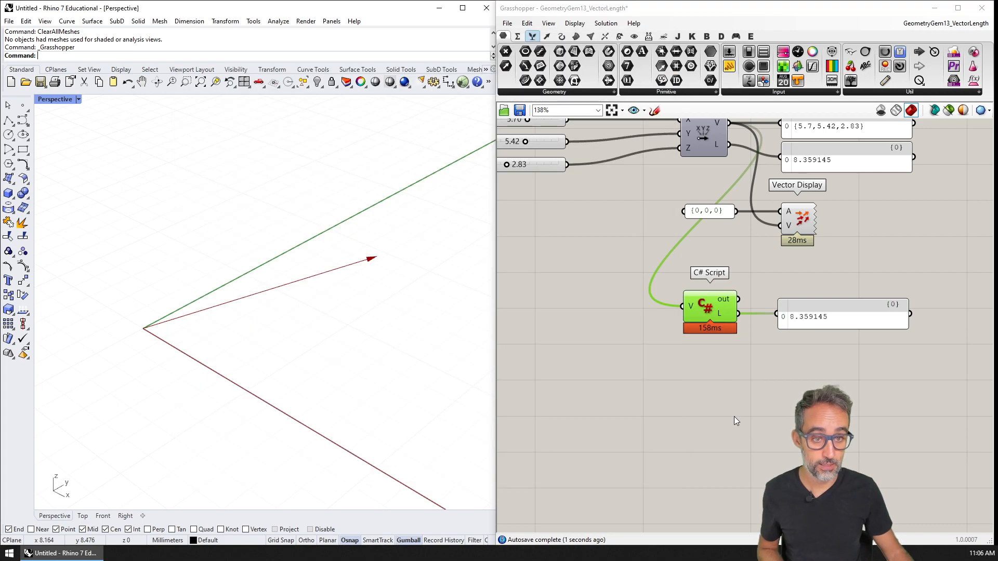
Step: Compare the C# Script and Vector XYZ lengths for vector {5.7, 7.08, 2.61}, both 9.456664, then reopen the code
scroll(up, 3)
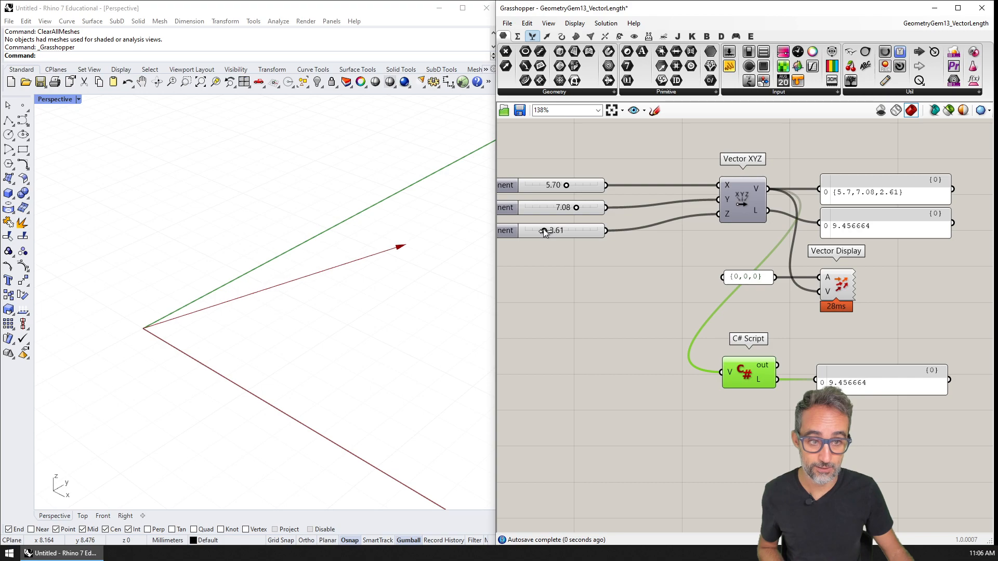
scroll(up, 3)
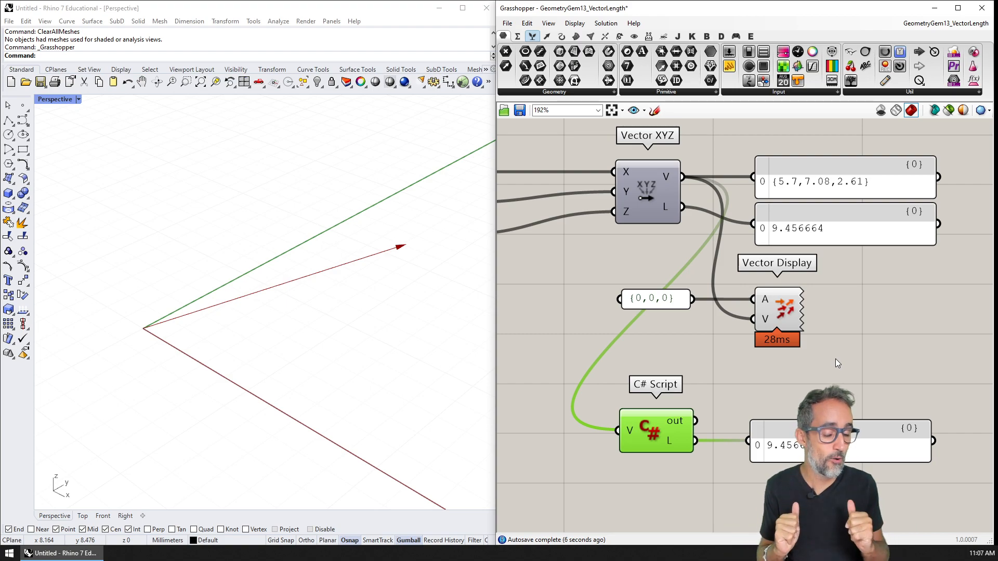
scroll(down, 3)
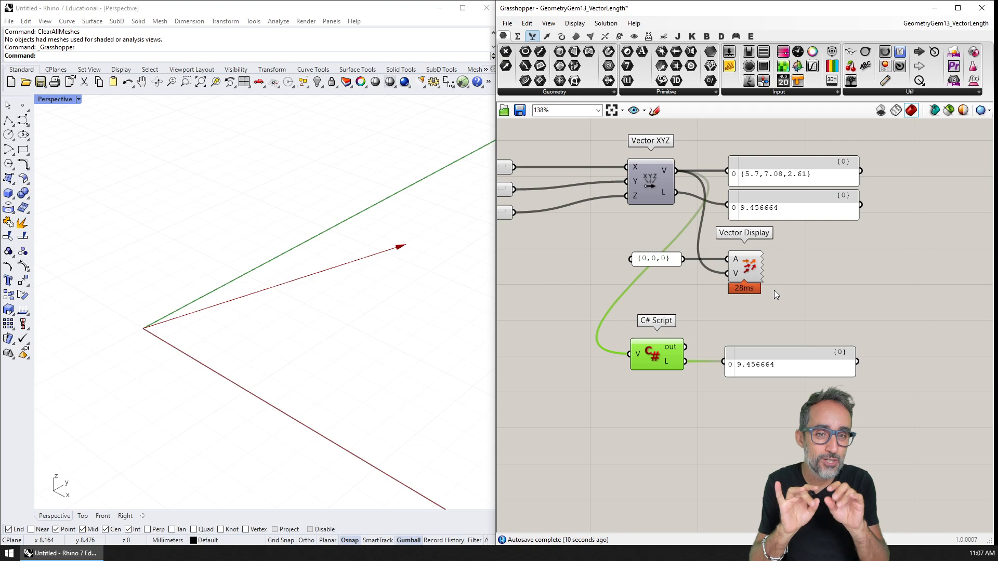
double_click(655, 354)
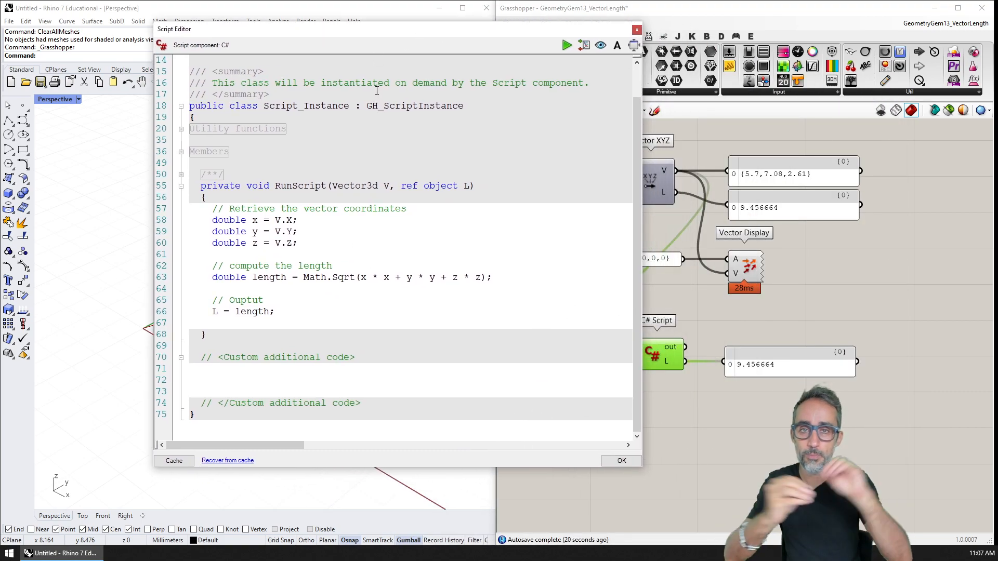
Step: In the custom additional code, define double VectorLength(Vector3d v) { holding the coordinate and Math.Sqrt length lines
click(200, 380)
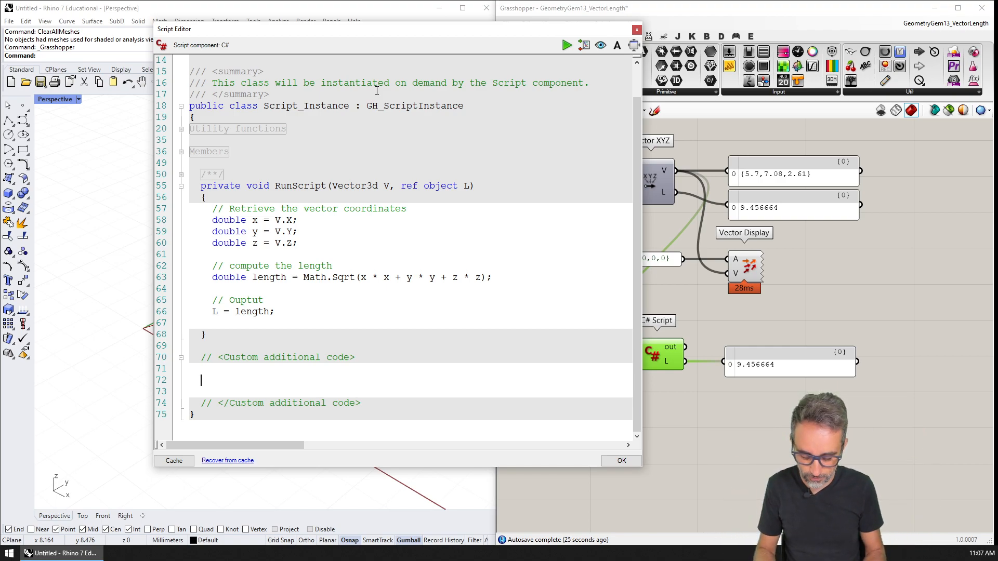
text(VectorLength)
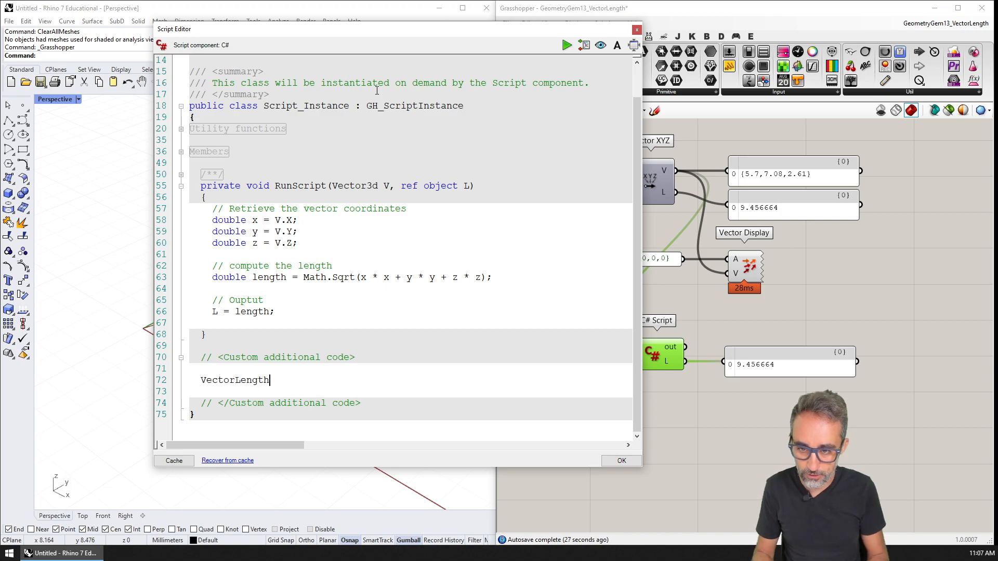
text(()
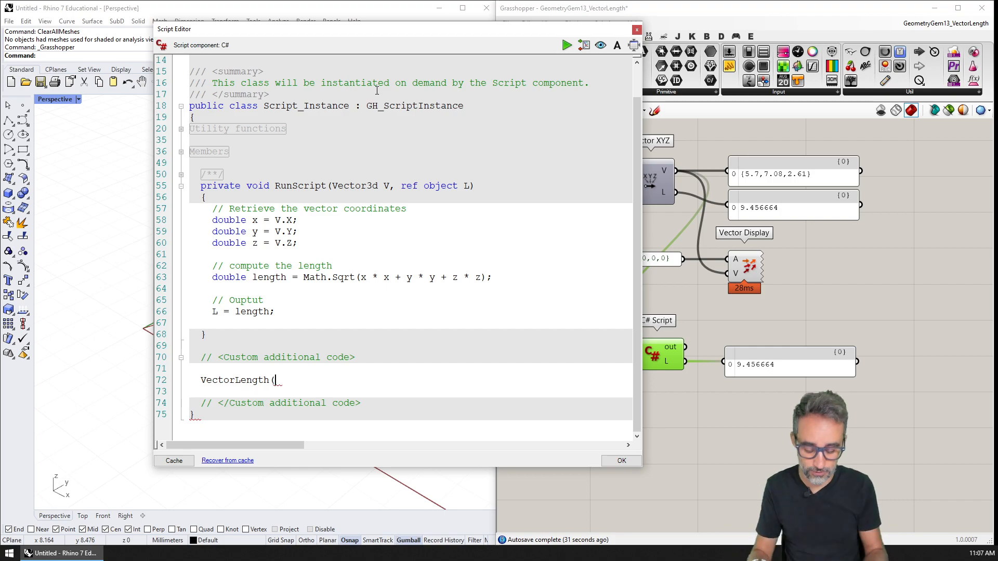
text(Vectord)
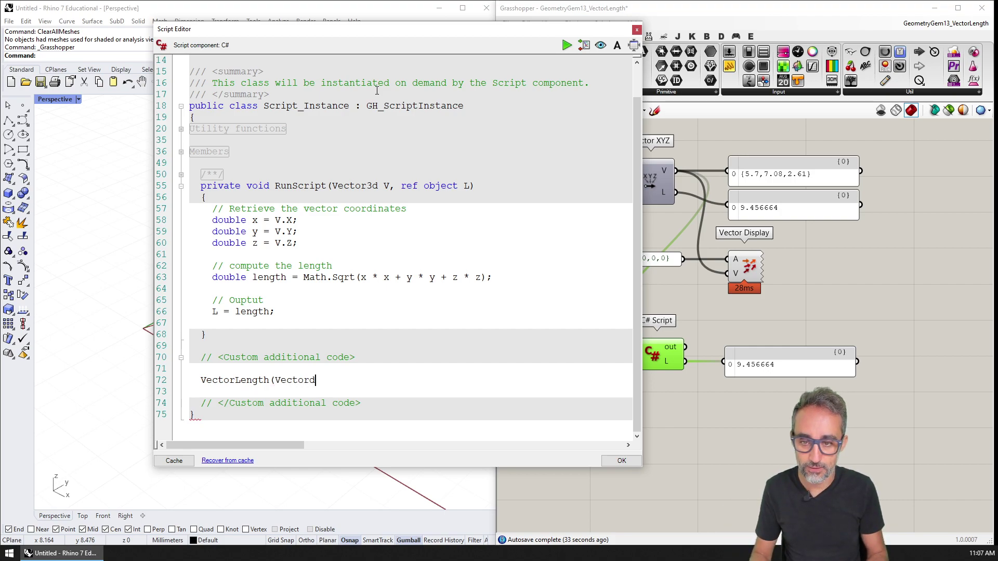
text(3d)
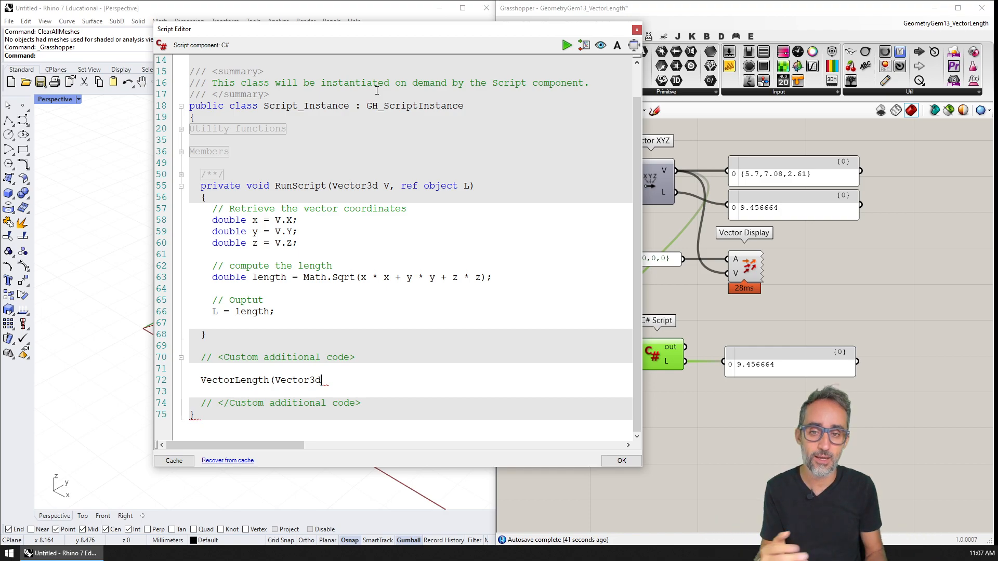
double_click(298, 381)
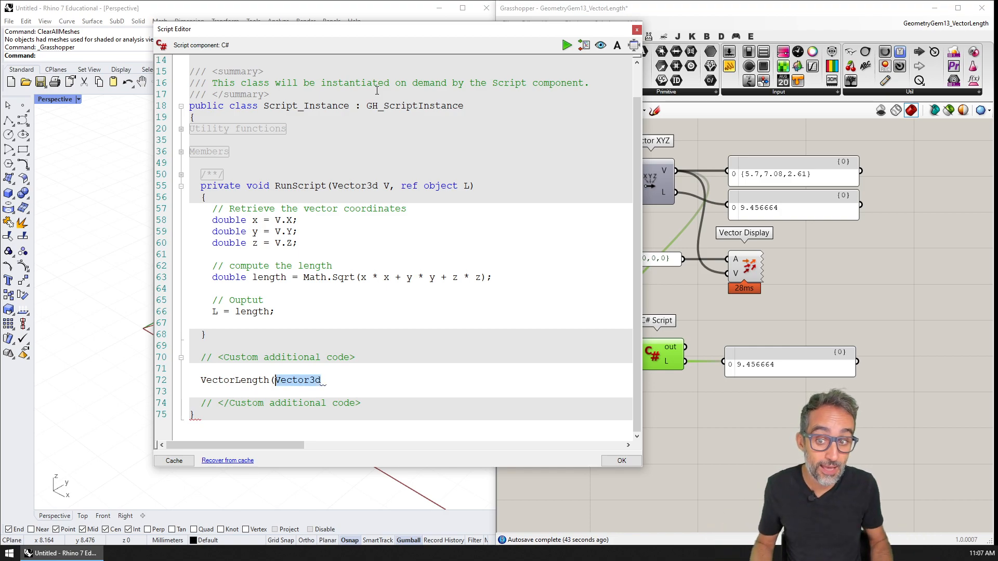
click(299, 380)
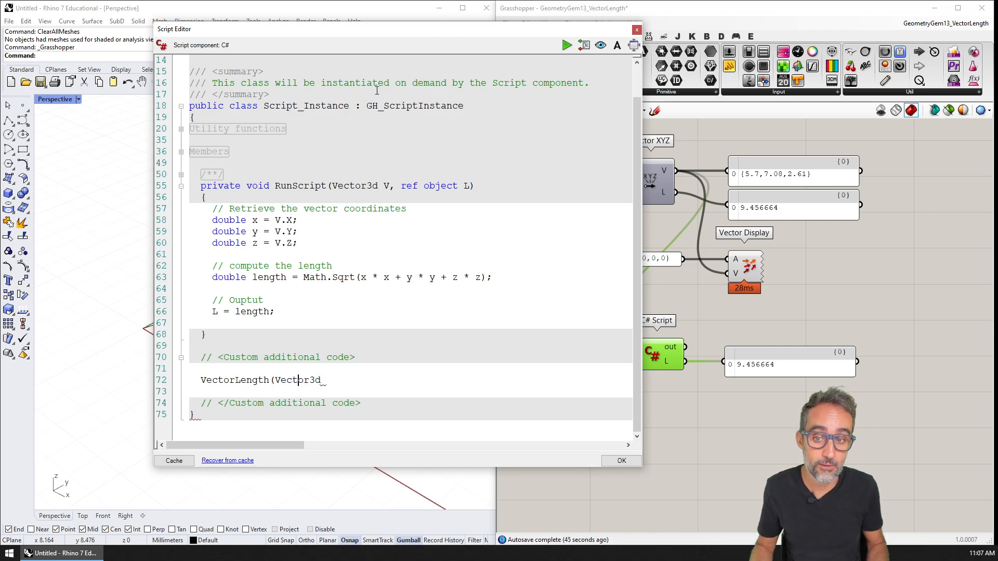
text(v)
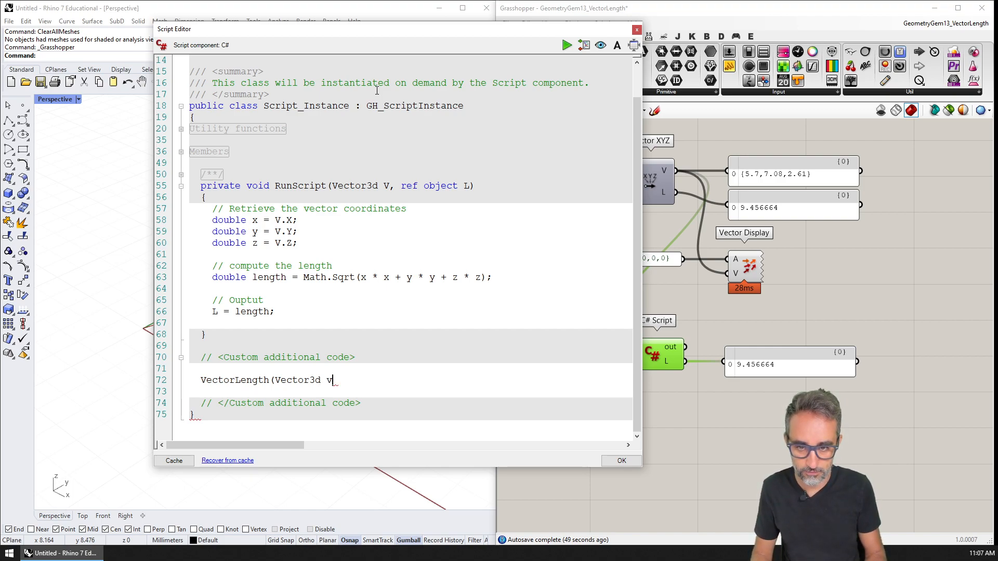
text() {)
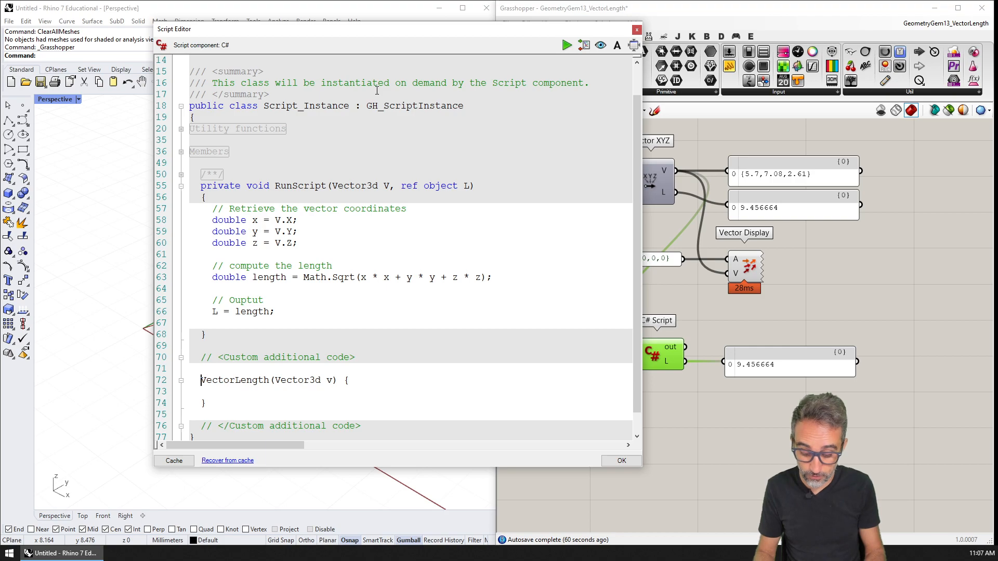
text(double)
text(return)
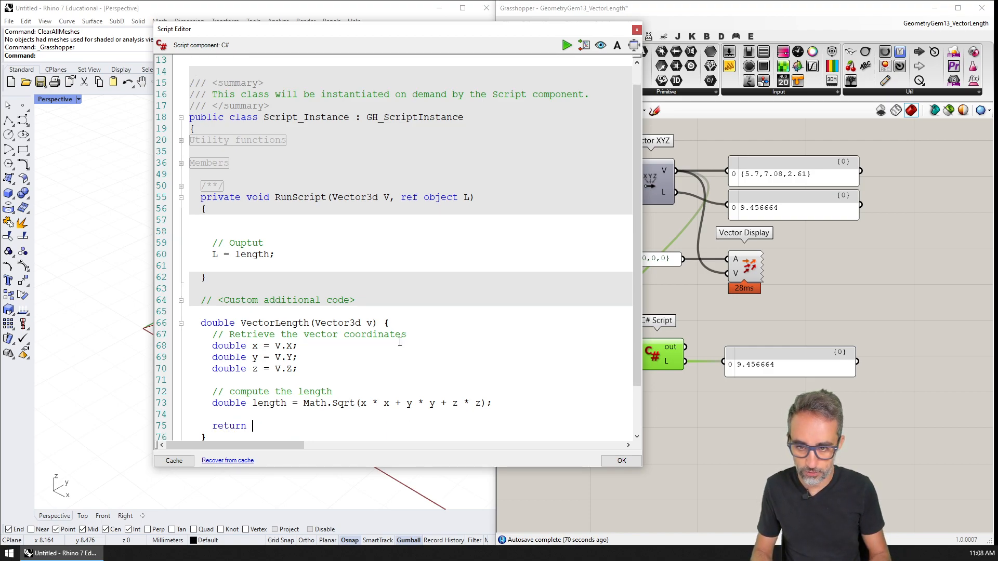
Step: End the helper with return length; and copy its name VectorLength
text(length;)
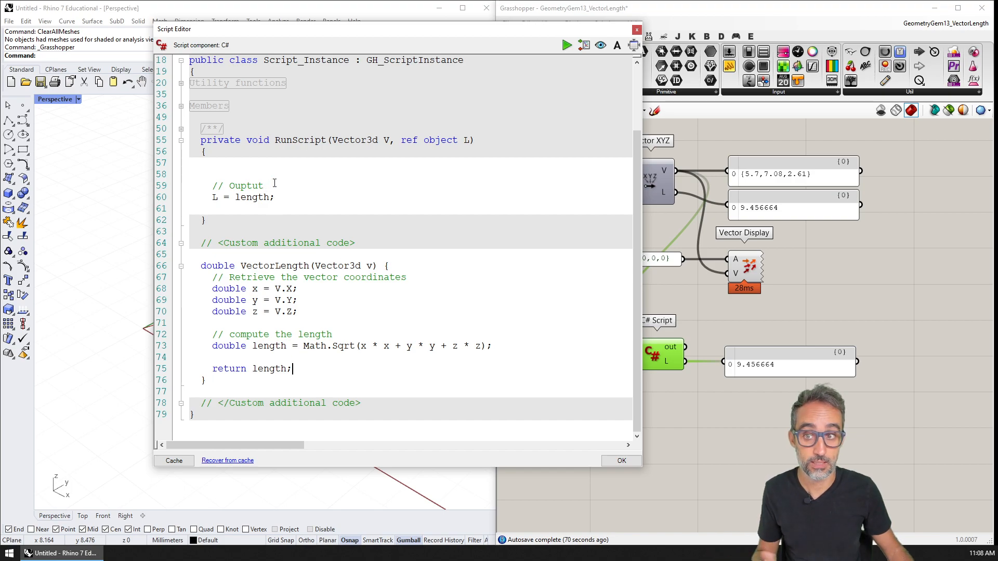
double_click(274, 265)
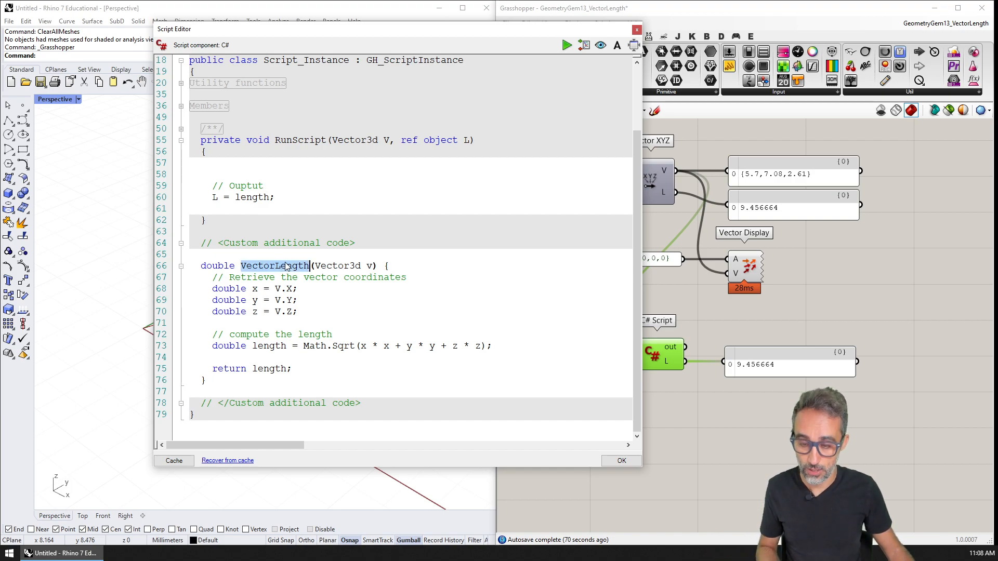
text(VectorLength)
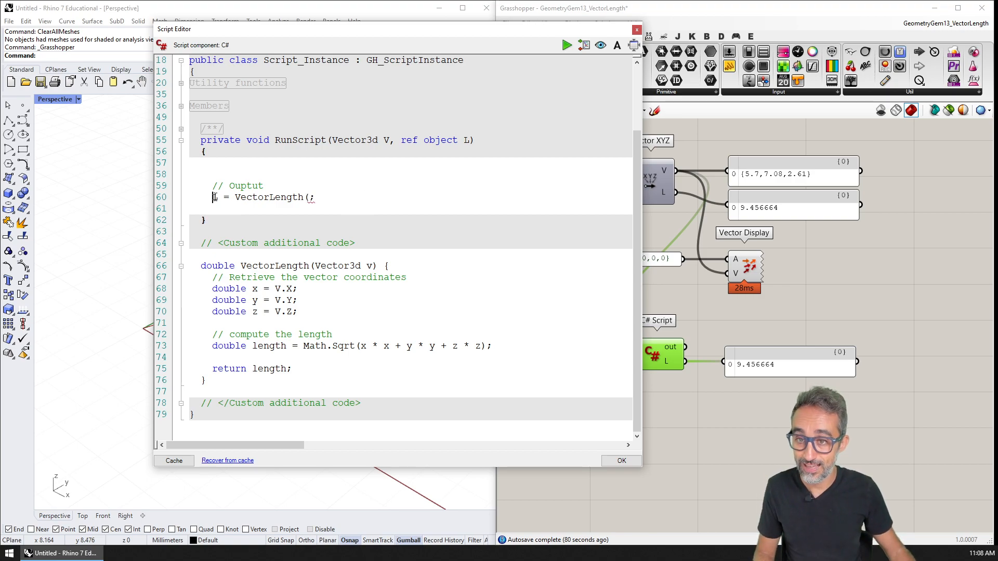
Step: Set the output to L = VectorLength(V); and read coordinates from lowercase v inside the helper
double_click(268, 197)
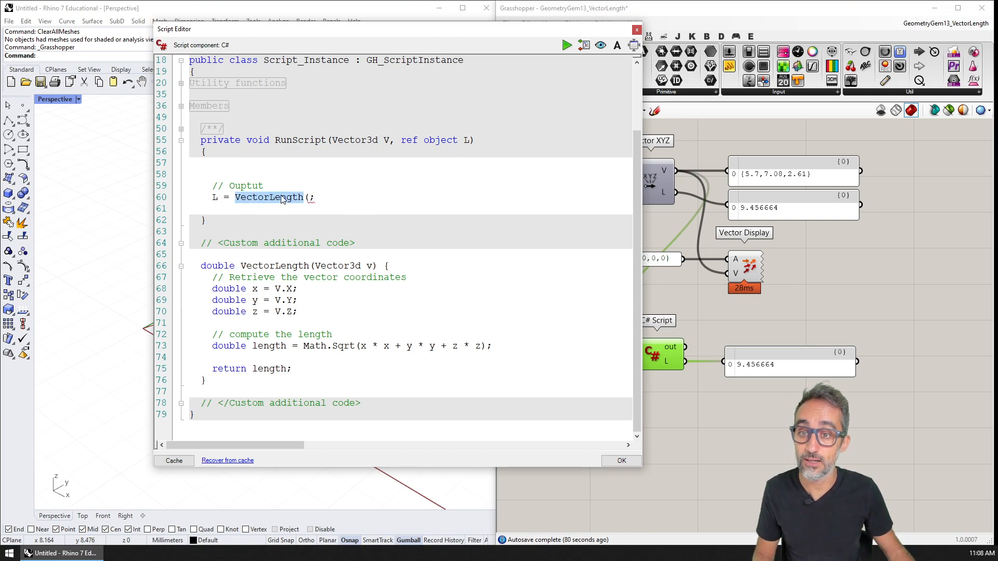
click(311, 198)
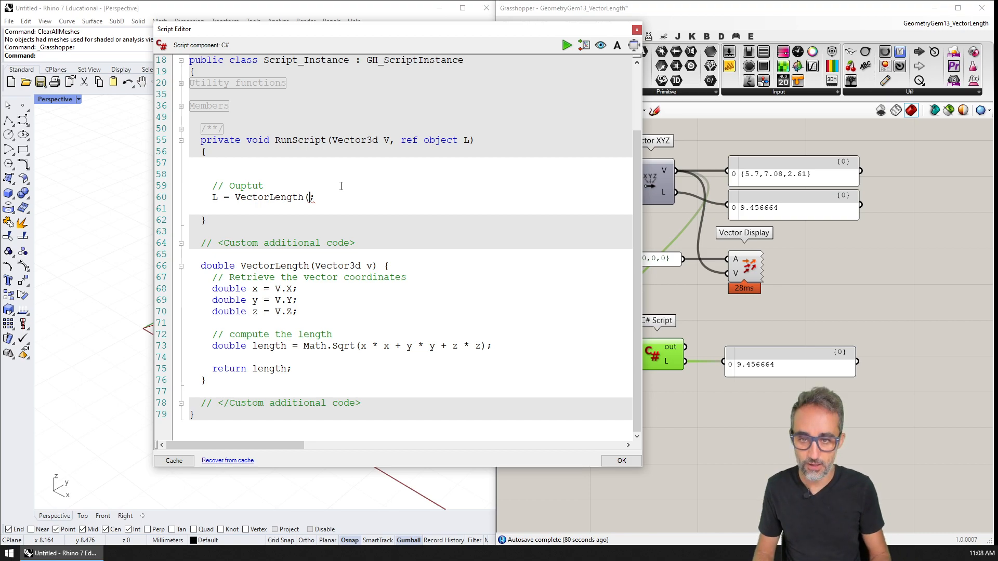
text(V);)
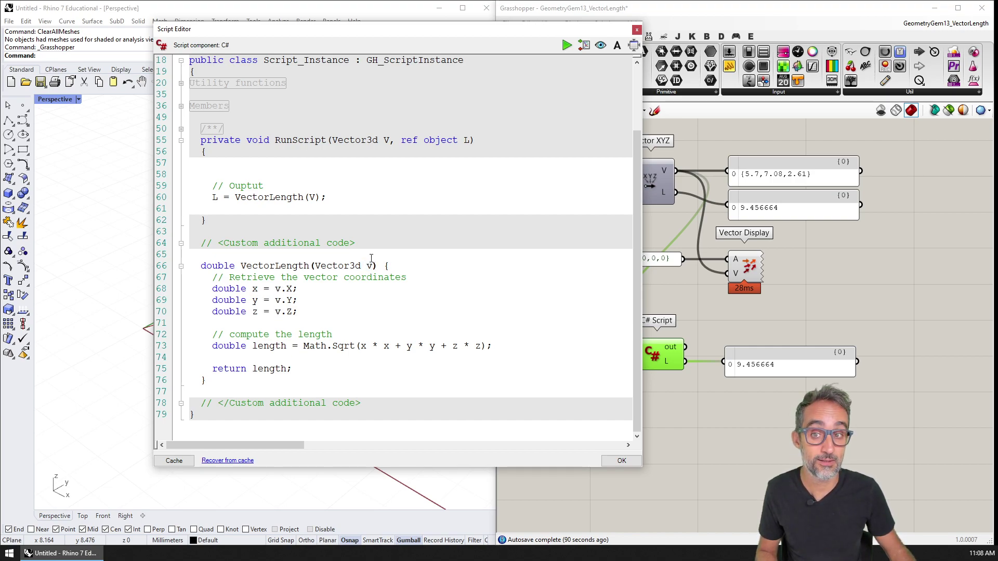
scroll(up, 3)
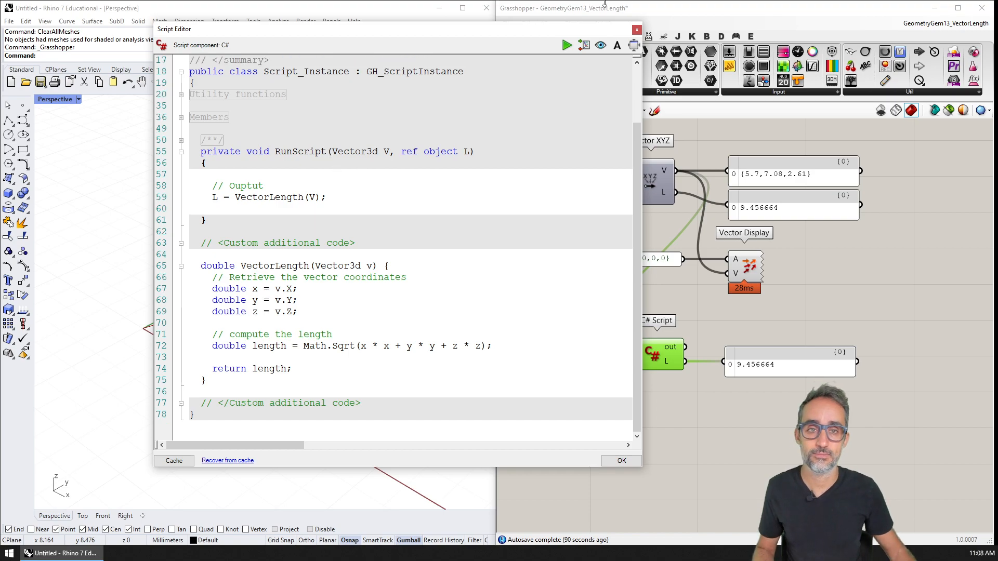
click(566, 45)
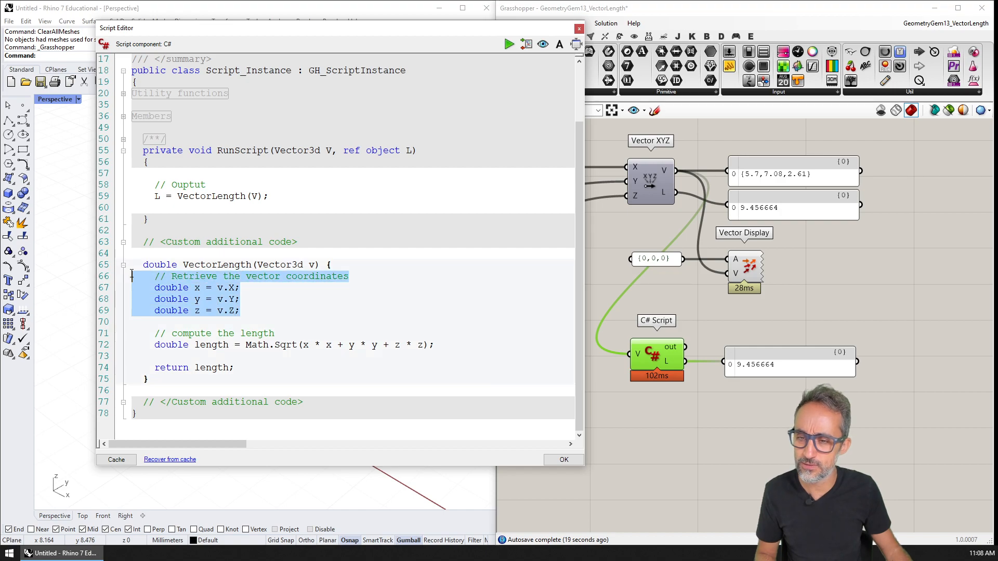
Step: Collapse VectorLength to return Math.Sqrt(v.X * v.X + v.Y * v.Y + v.Z * v.Z); and rerun, still 9.456664
click(443, 344)
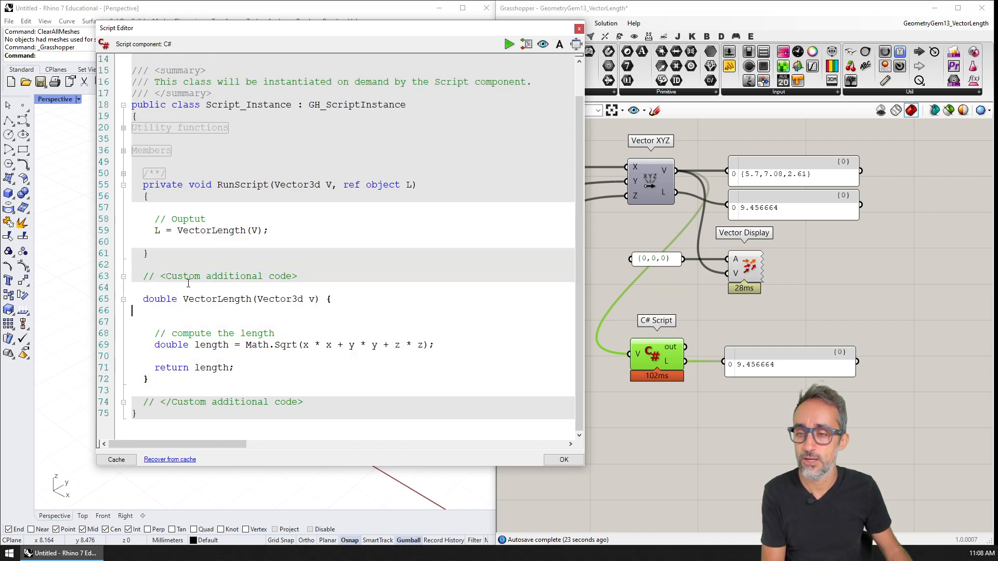
scroll(up, 3)
text(C)
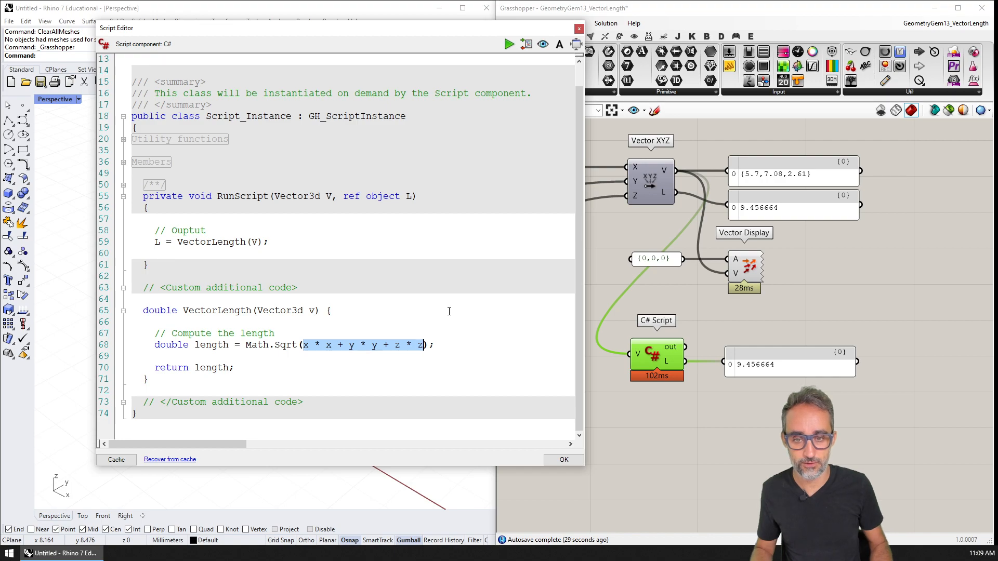
text(v.x)
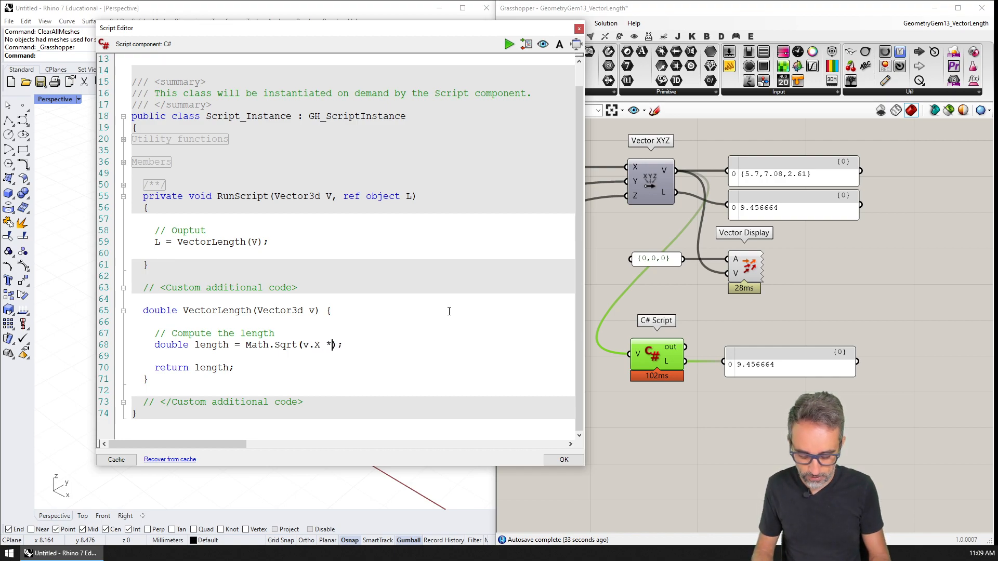
text(v.X)
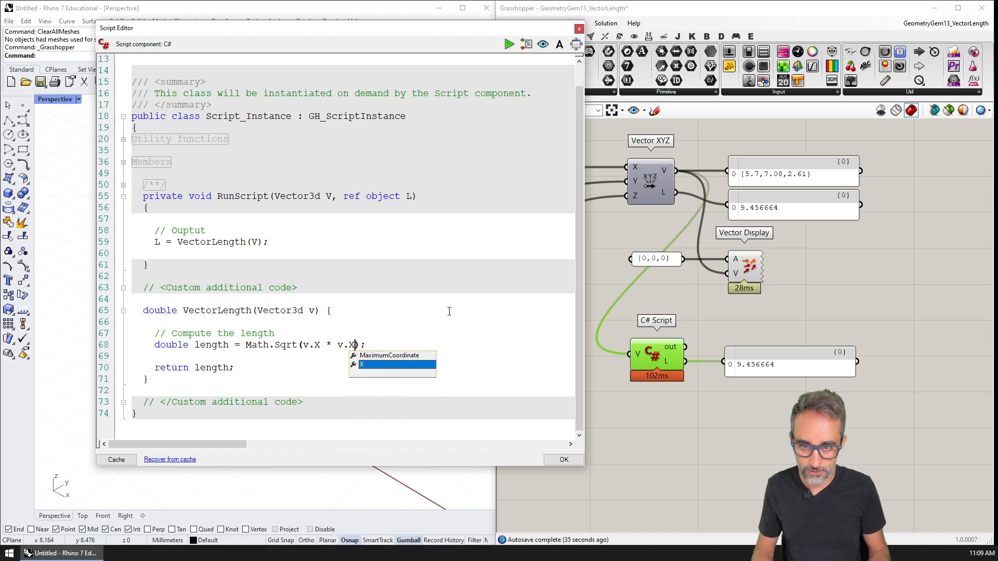
text(+)
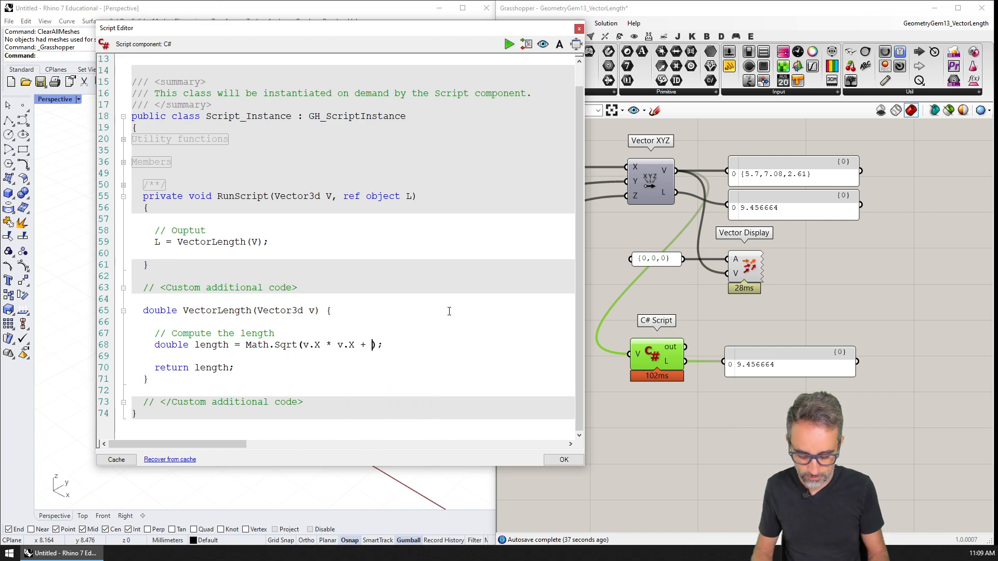
text(.Y * v.Y + v.Z * v.Z)
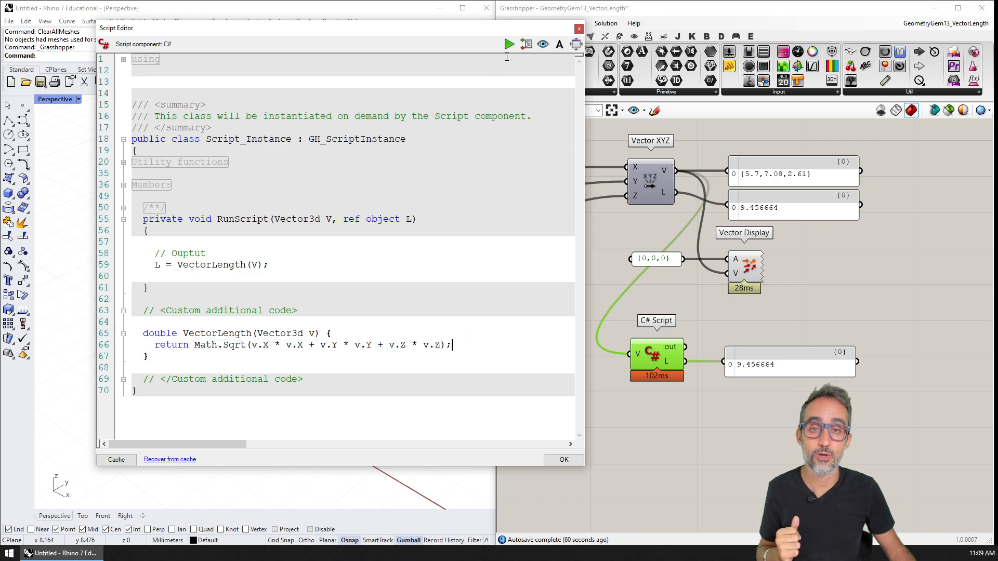
mouse_move(508, 44)
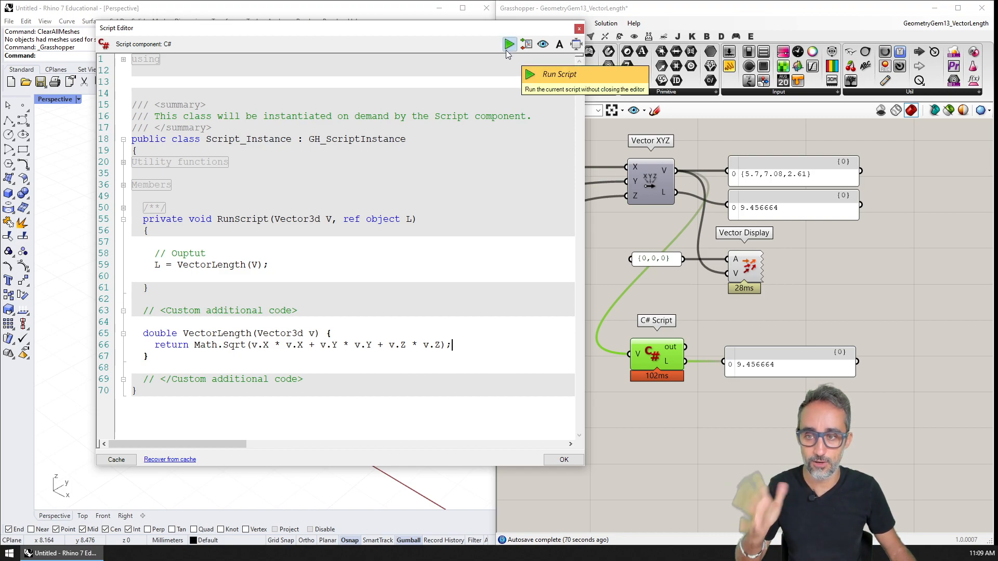
click(509, 44)
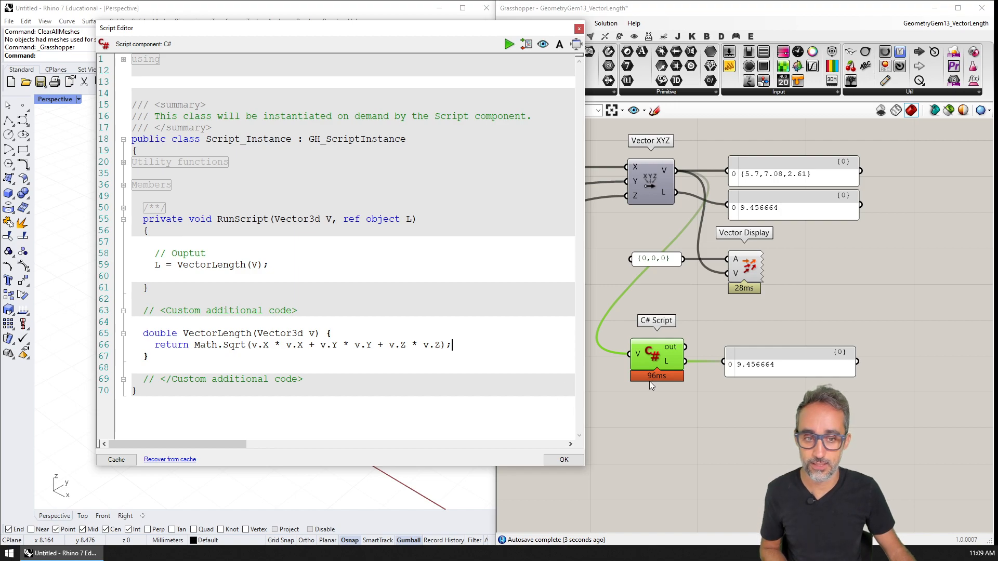
click(268, 233)
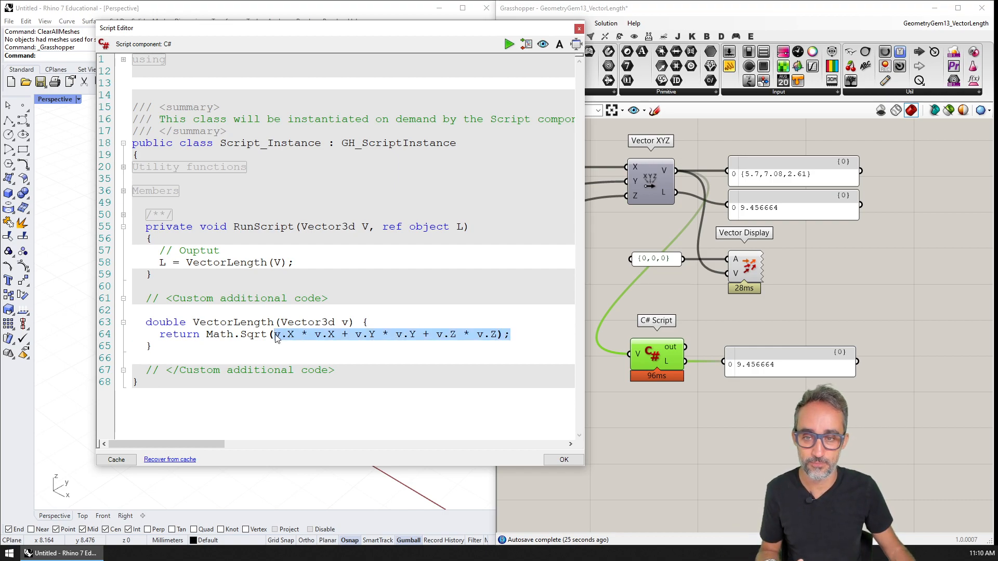
Step: Replace the VectorLength(V) call with 'L = V.Length;' via autocomplete and rerun, L still 9.456664
click(294, 261)
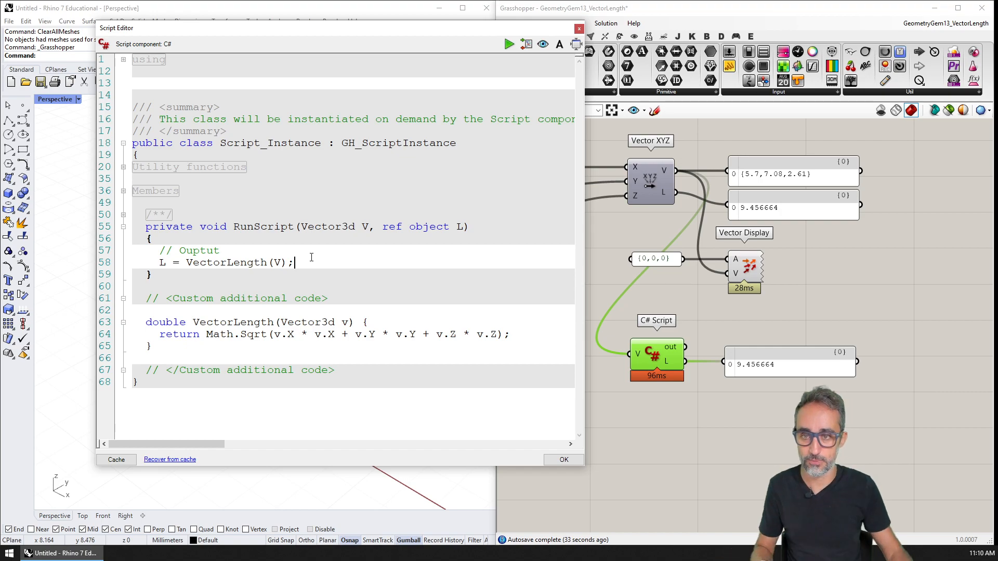
double_click(328, 226)
text(L =)
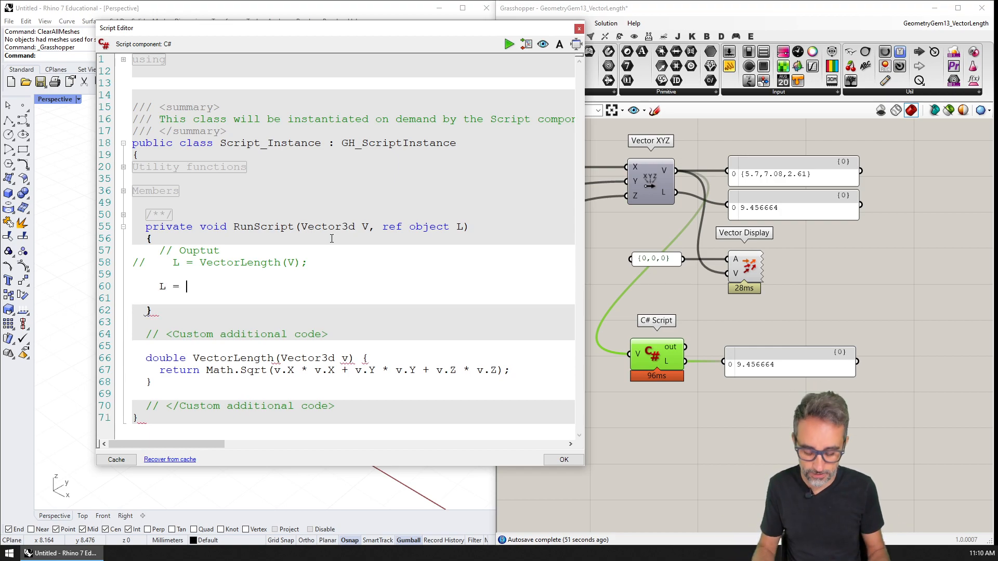
text(V.)
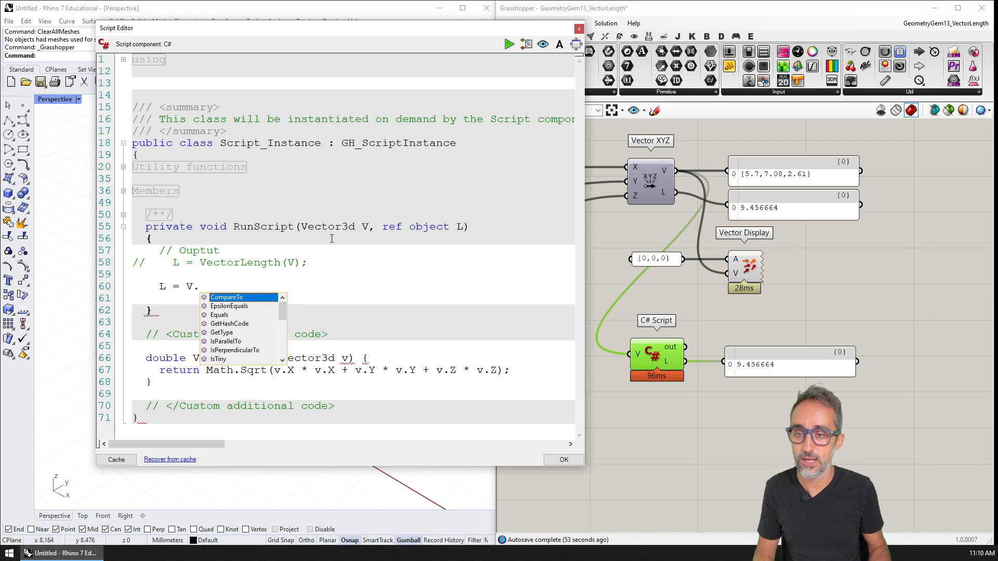
scroll(down, 3)
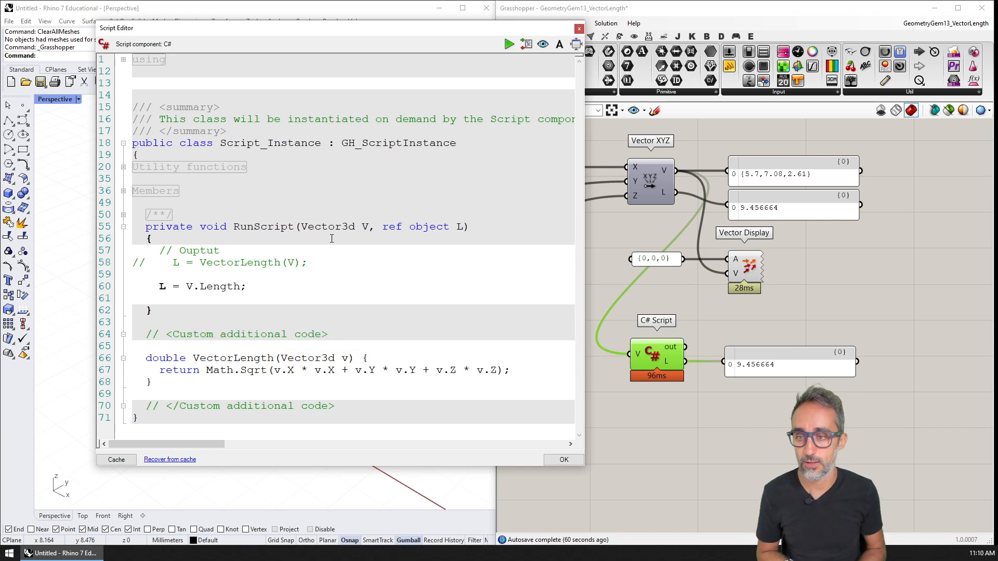
click(509, 44)
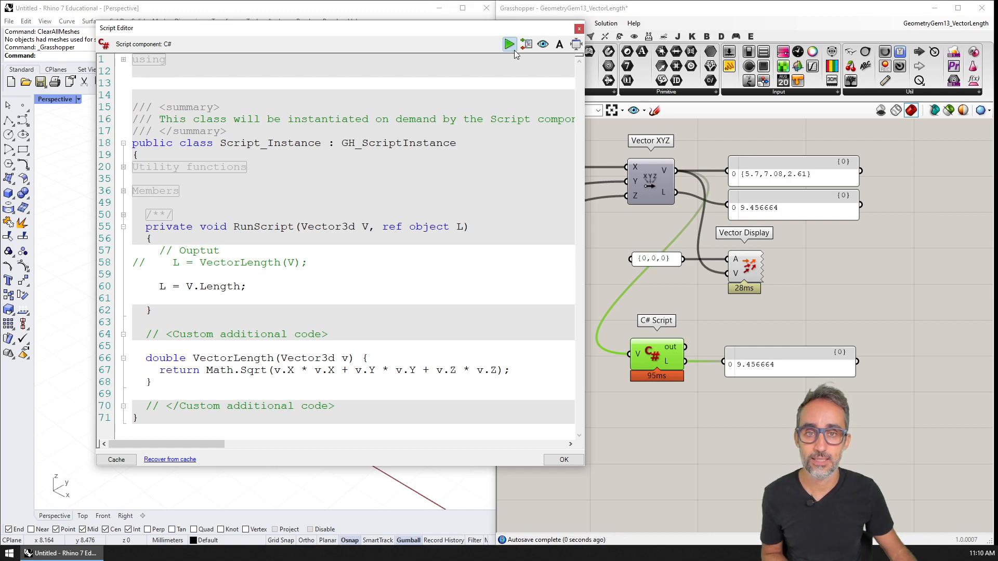
double_click(196, 287)
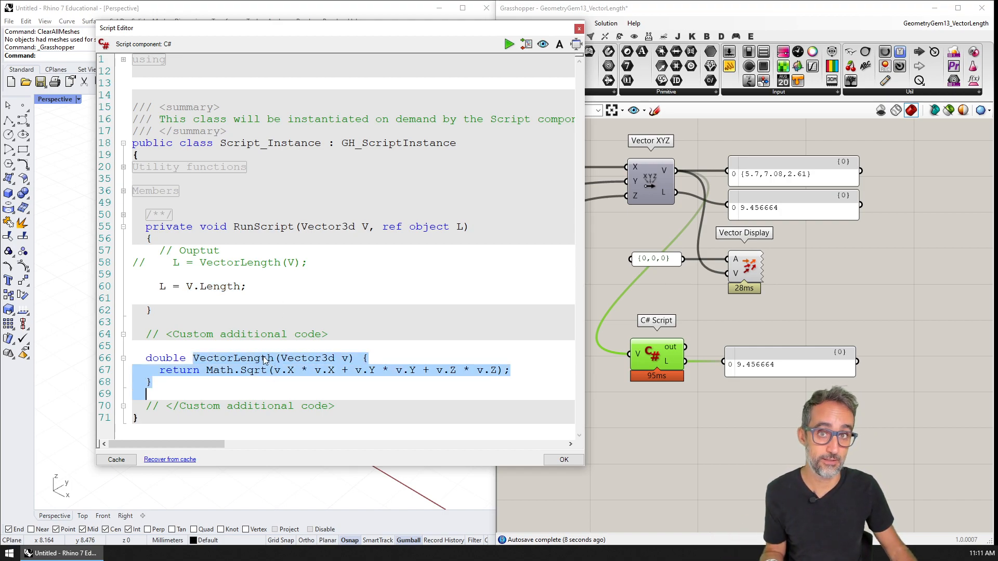
click(249, 286)
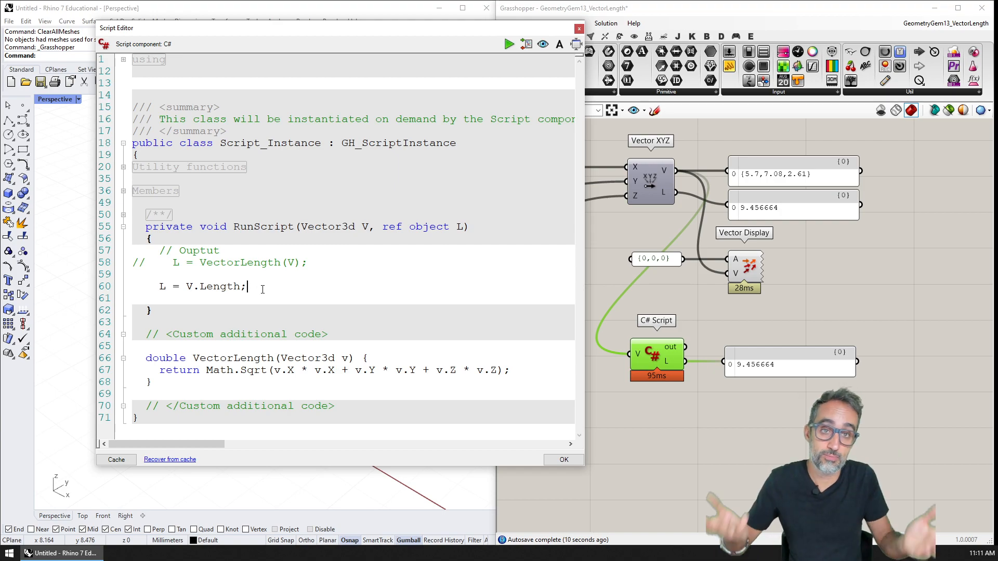